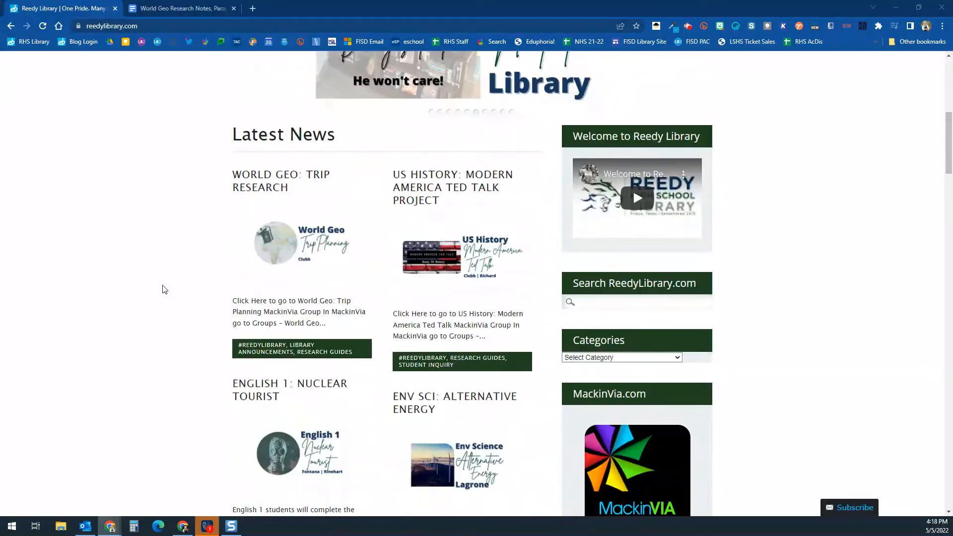
Step: Open the World Geo: Trip Research post from Reedy Library's Latest News and read it
{"action": "scroll", "scroll_direction": "down", "scroll_amount": 3}
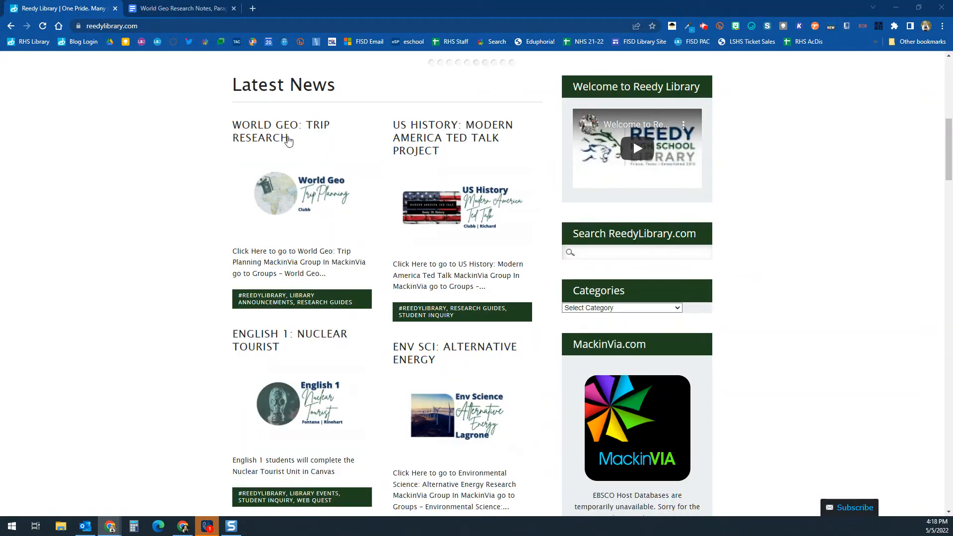
{"action": "mouse_move", "coordinate": [266, 142]}
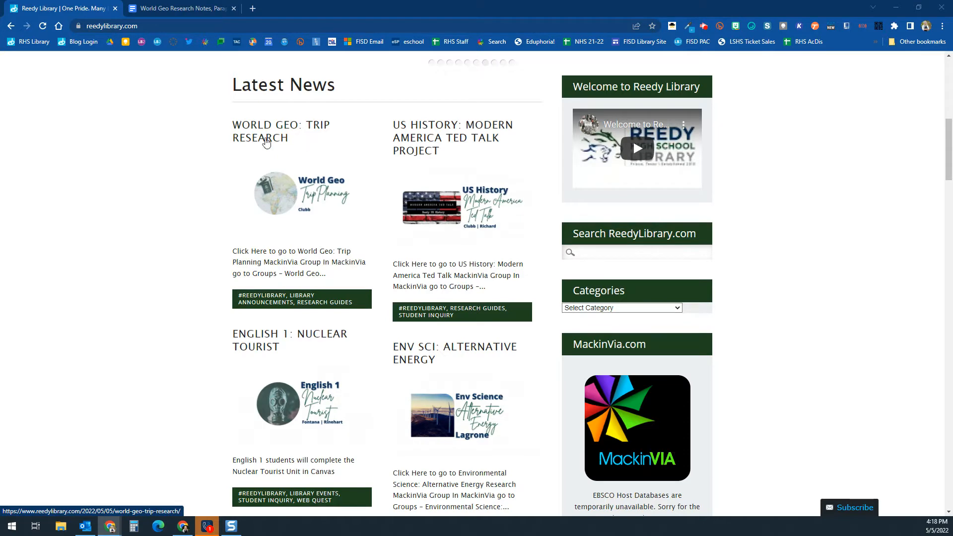
{"action": "left_click", "coordinate": [265, 130]}
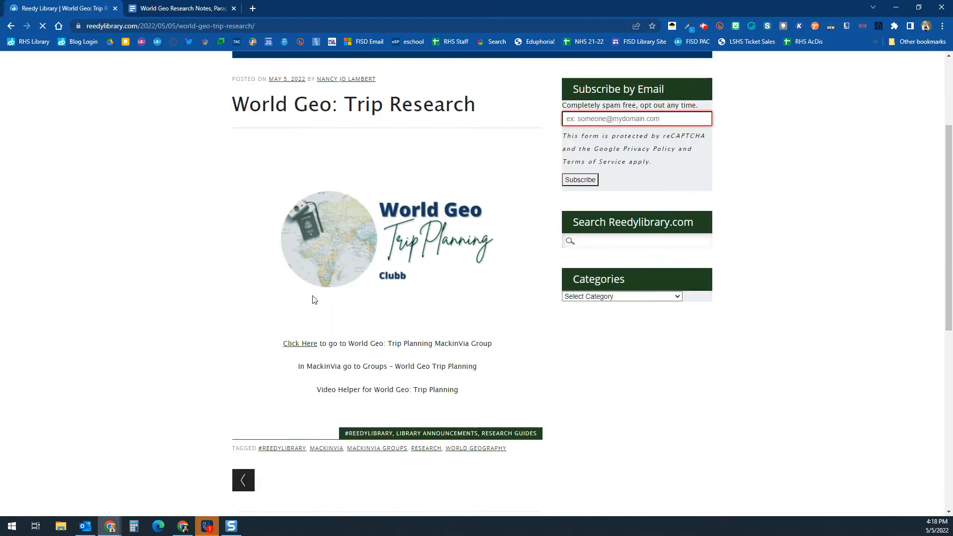
{"action": "scroll", "scroll_direction": "down", "scroll_amount": 3}
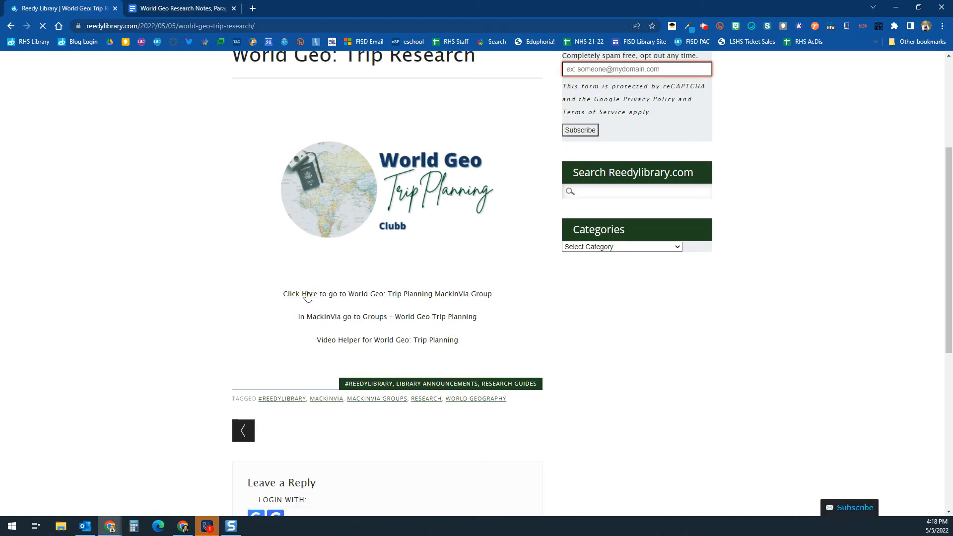
{"action": "mouse_move", "coordinate": [327, 343]}
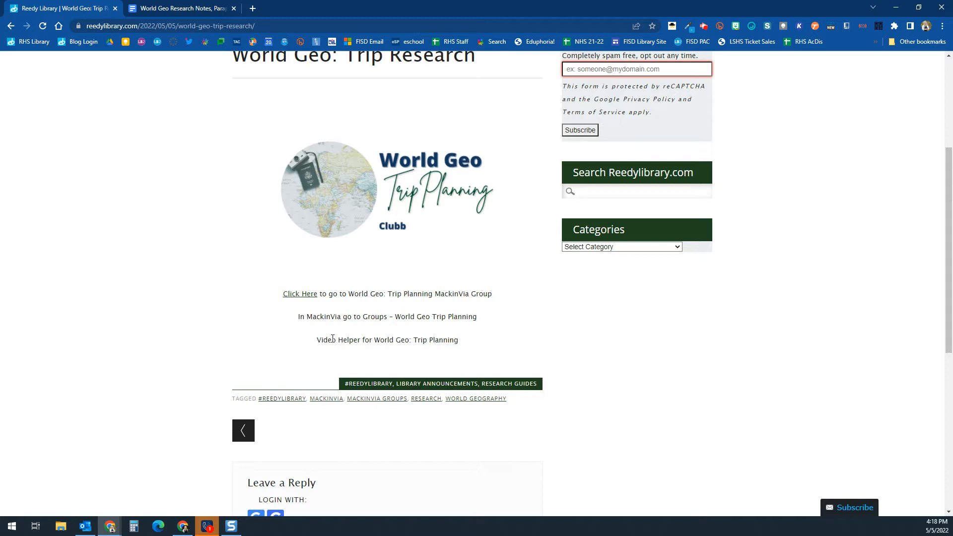
{"action": "mouse_move", "coordinate": [303, 301]}
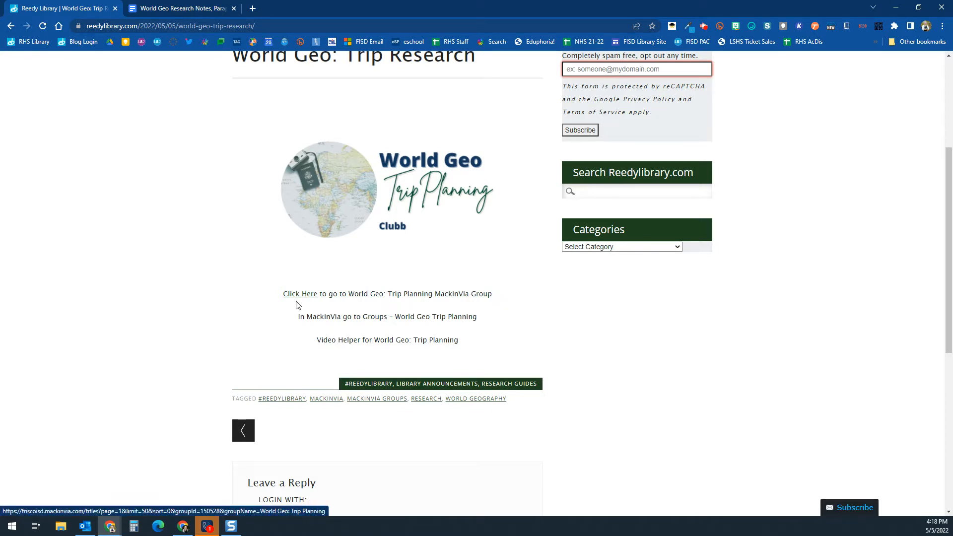
Step: Follow the post's 'Click Here' link to MackinVIA's World Geo Trip Planning group
{"action": "left_click", "coordinate": [300, 294]}
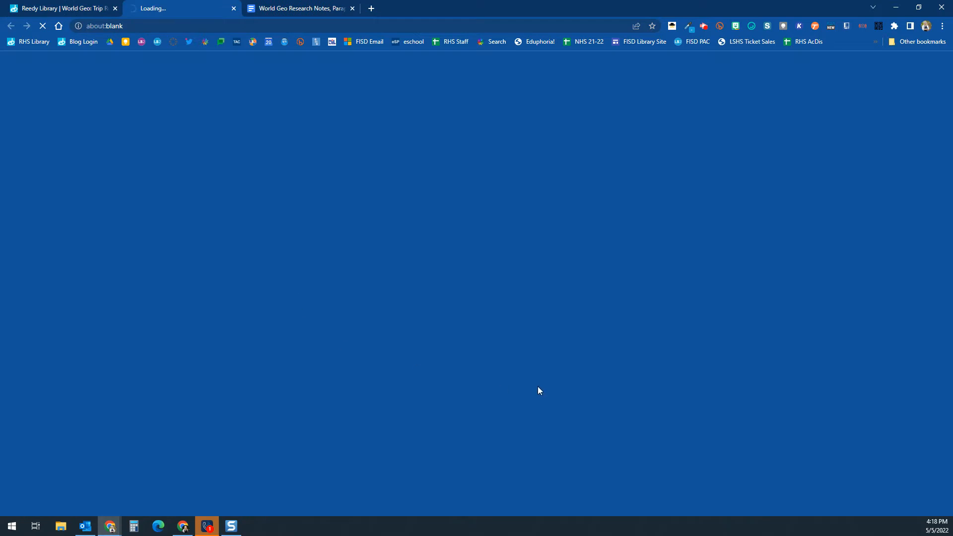
{"action": "mouse_move", "coordinate": [509, 387]}
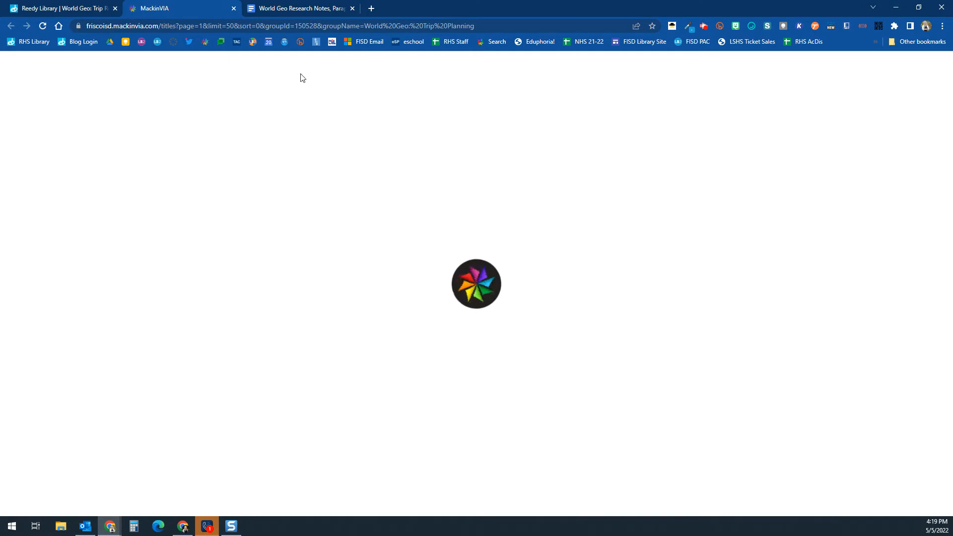
{"action": "mouse_move", "coordinate": [290, 9]}
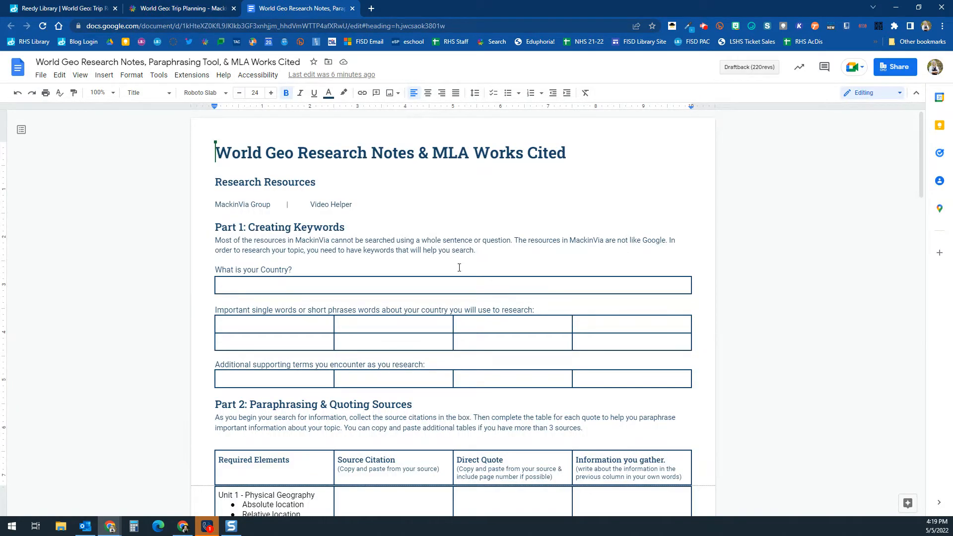
{"action": "mouse_move", "coordinate": [312, 204]}
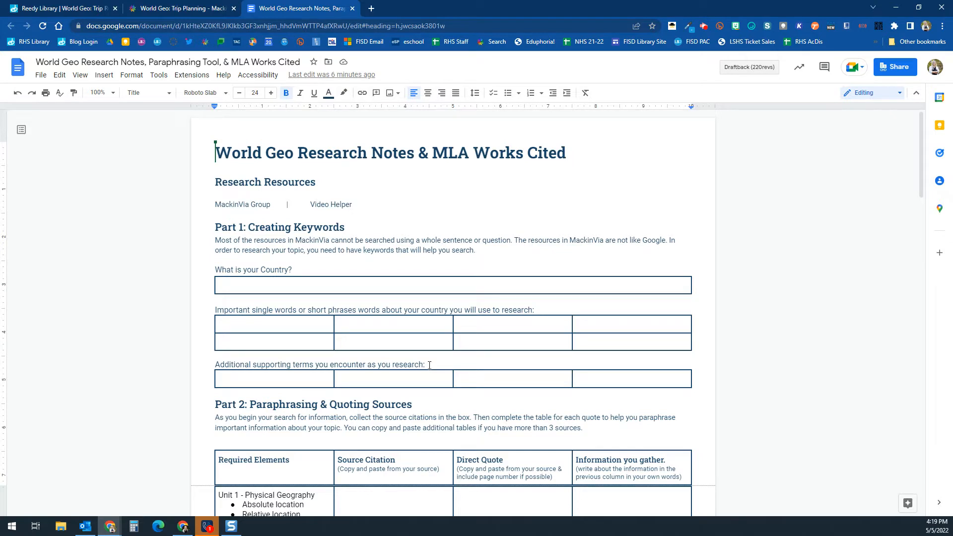
Step: Review the Research Notes keyword and paraphrasing tables down to Unit 1's Source Citation
{"action": "scroll", "scroll_direction": "down", "scroll_amount": 3}
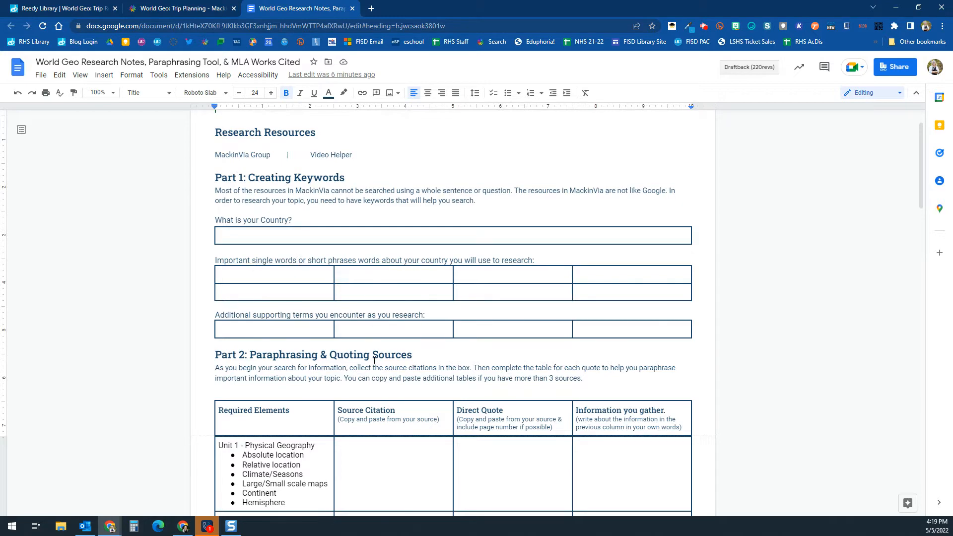
{"action": "scroll", "scroll_direction": "down", "scroll_amount": 3}
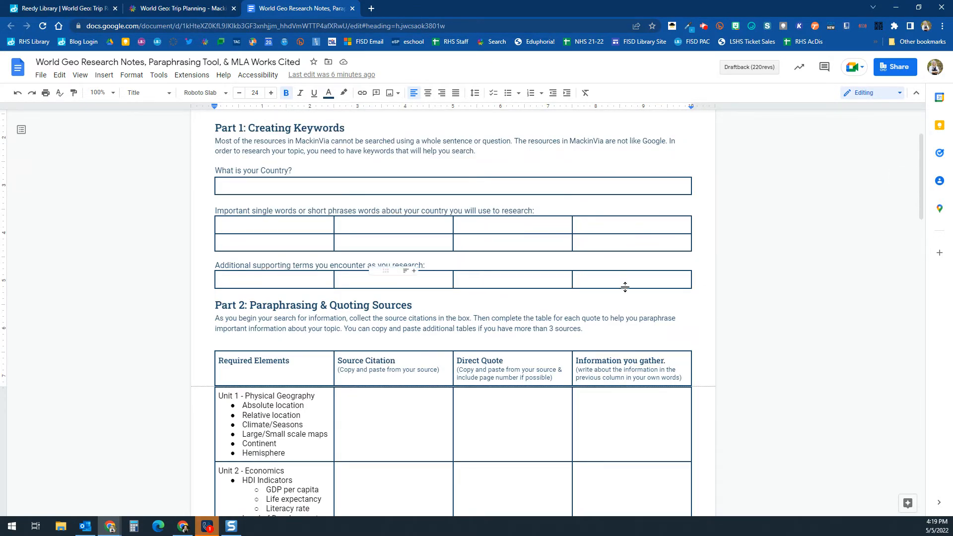
{"action": "scroll", "scroll_direction": "down", "scroll_amount": 3}
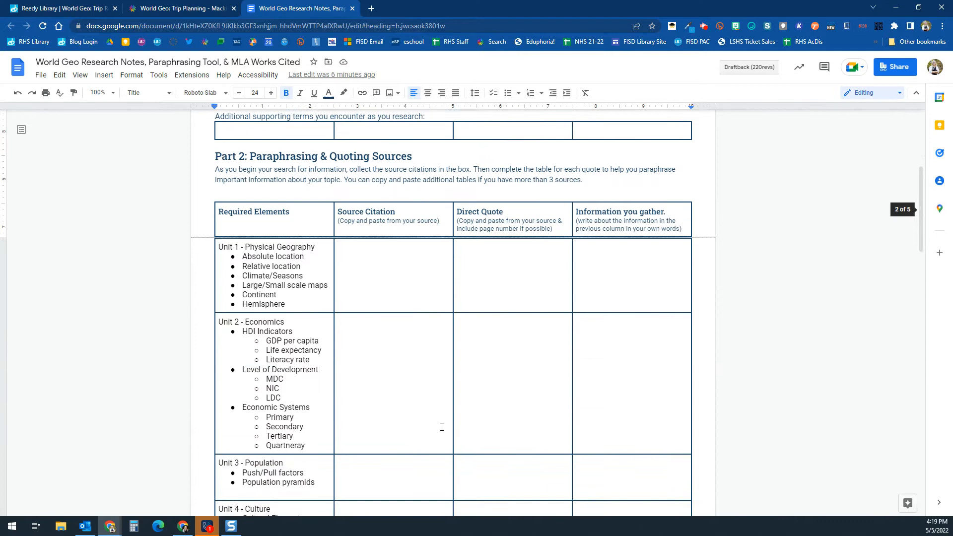
{"action": "scroll", "scroll_direction": "down", "scroll_amount": 3}
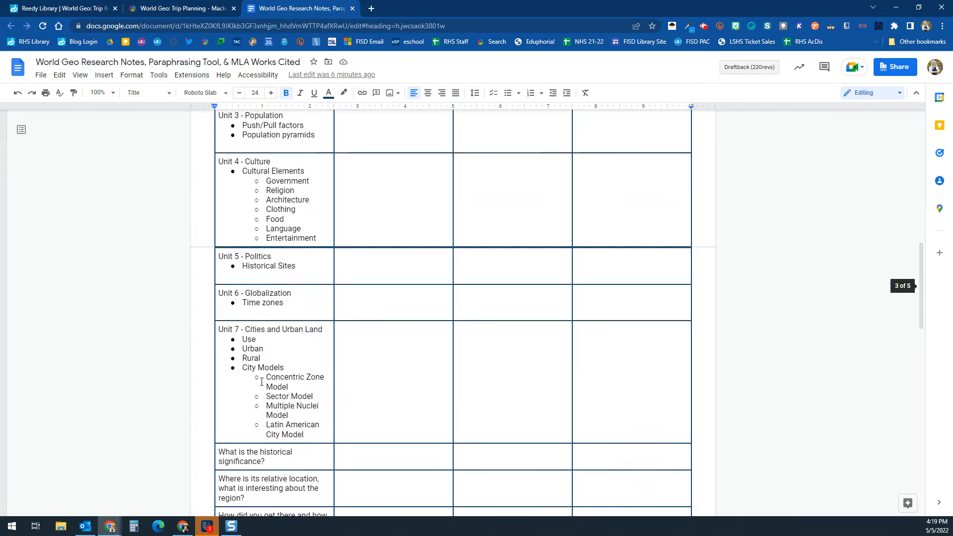
{"action": "scroll", "scroll_direction": "down", "scroll_amount": 3}
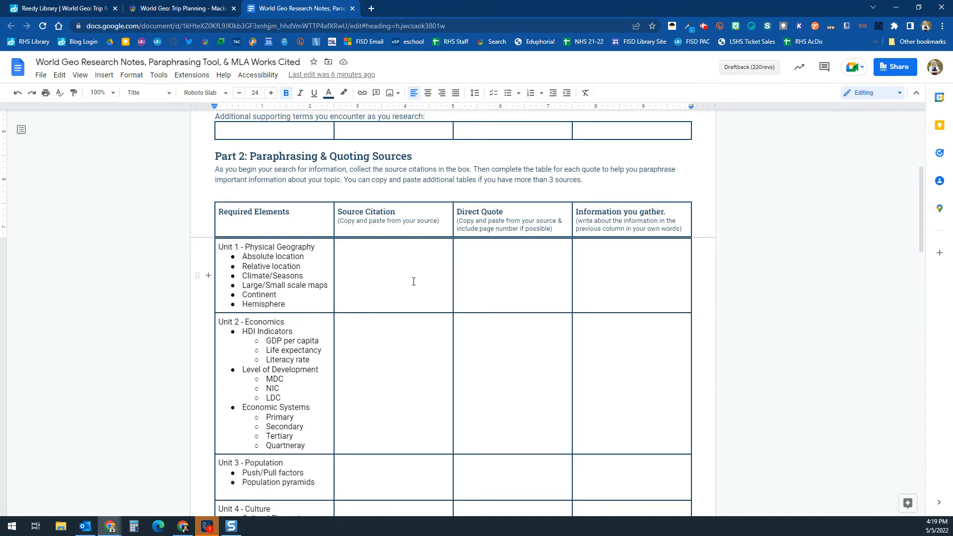
{"action": "left_click", "coordinate": [180, 9]}
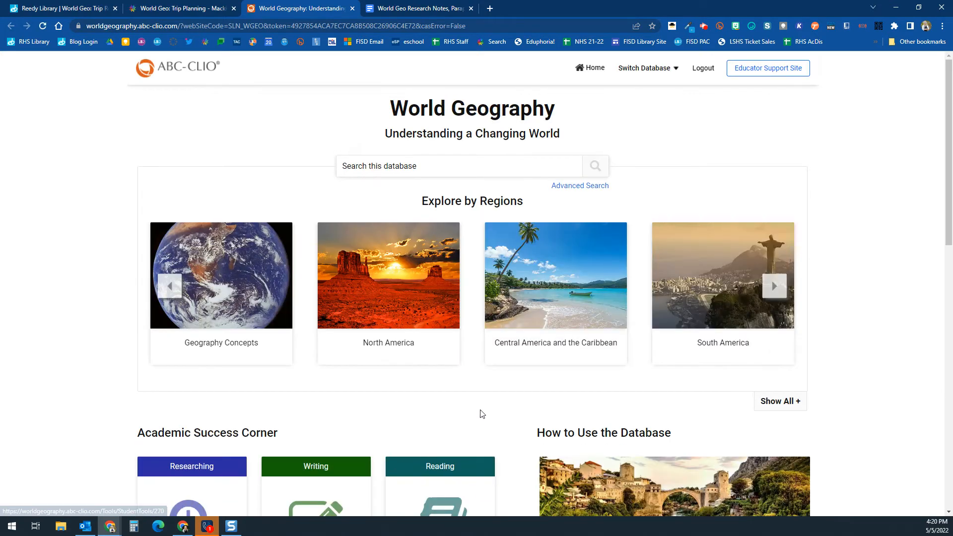
{"action": "mouse_move", "coordinate": [534, 363]}
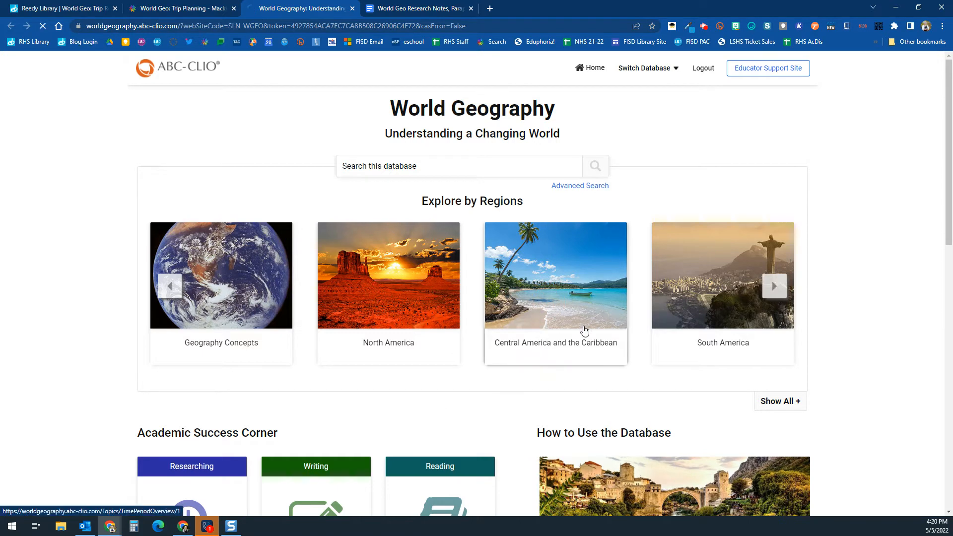
{"action": "mouse_move", "coordinate": [521, 381]}
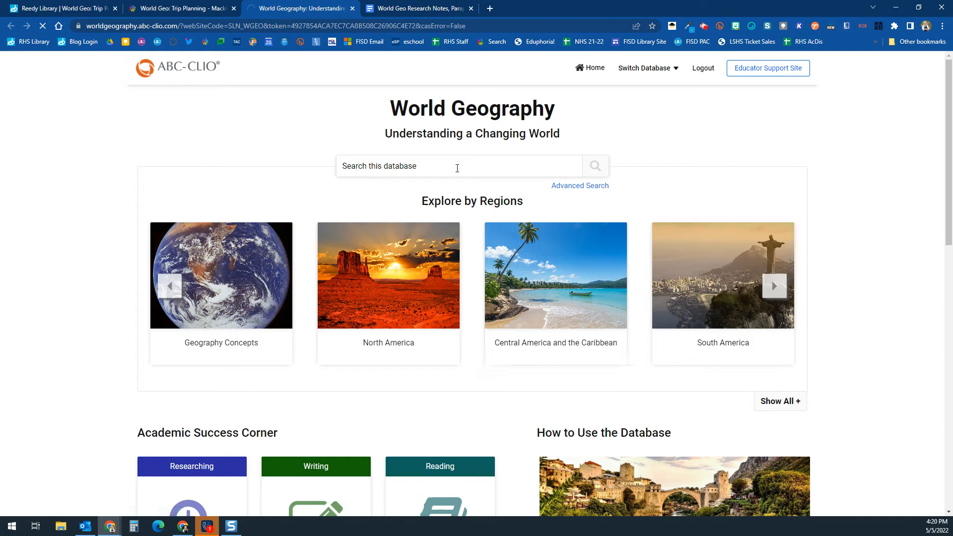
Step: Open Central America and the Caribbean > Bahamas overview and show its MLA citation
{"action": "left_click", "coordinate": [558, 287]}
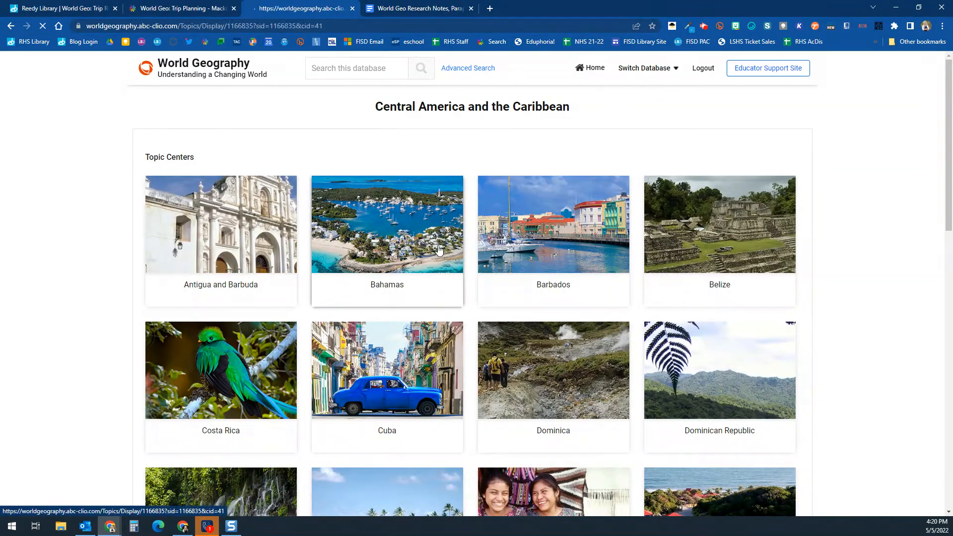
{"action": "left_click", "coordinate": [387, 224]}
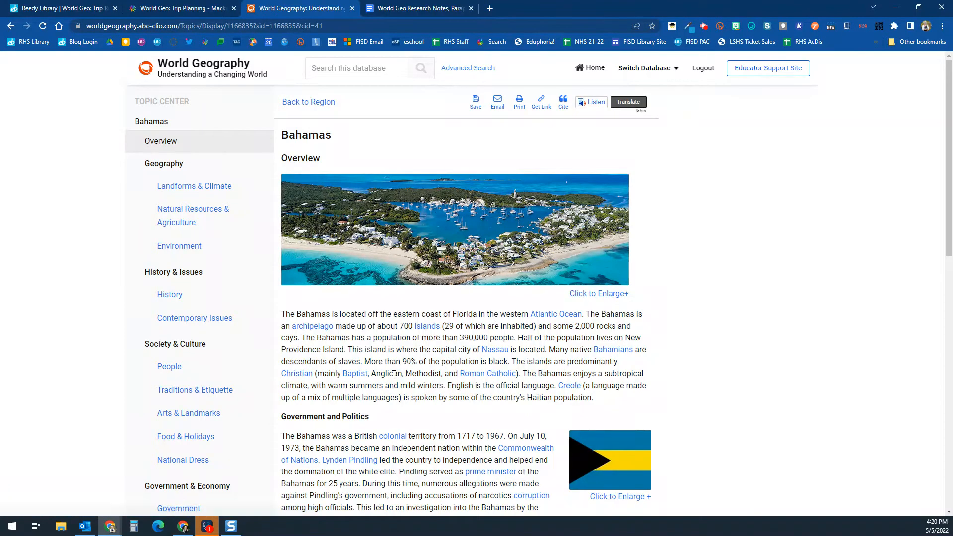
{"action": "scroll", "scroll_direction": "down", "scroll_amount": 3}
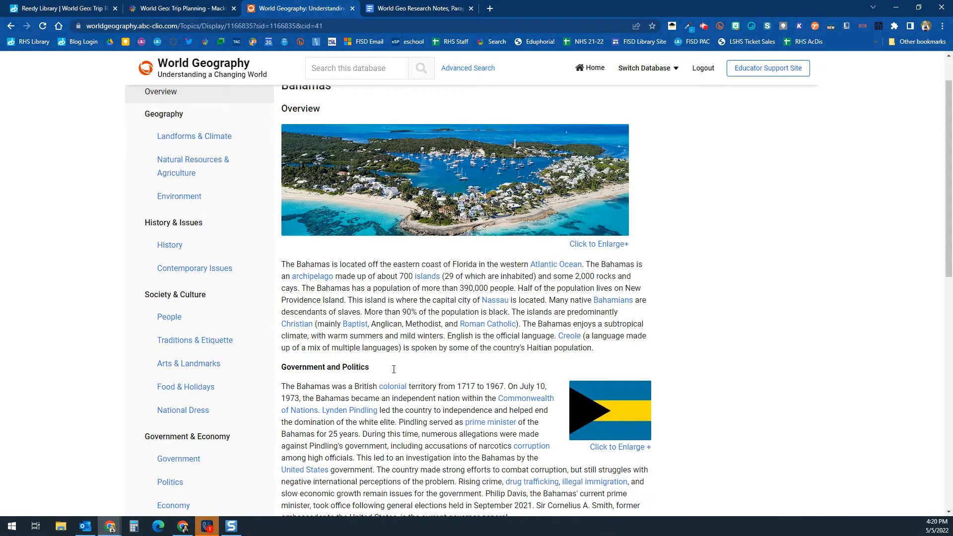
{"action": "scroll", "scroll_direction": "down", "scroll_amount": 3}
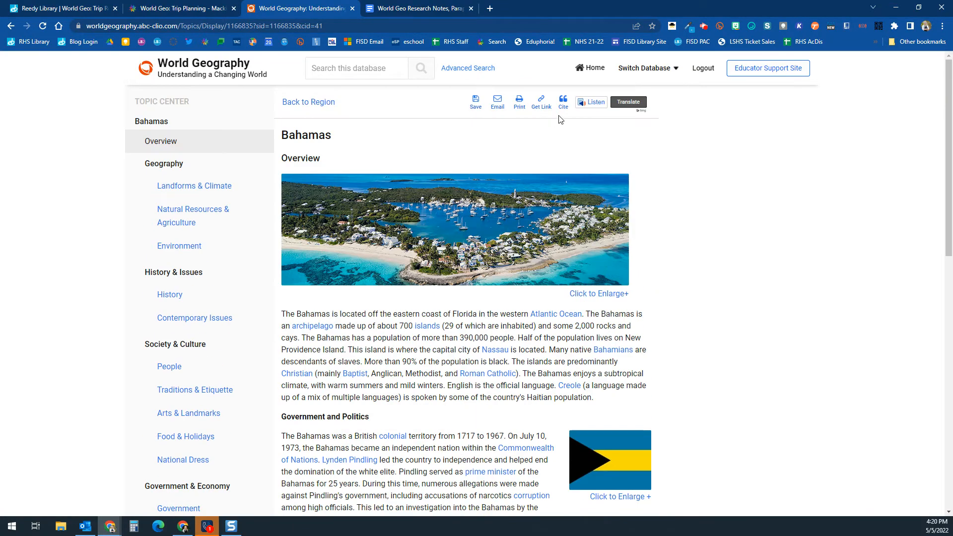
{"action": "left_click", "coordinate": [563, 100]}
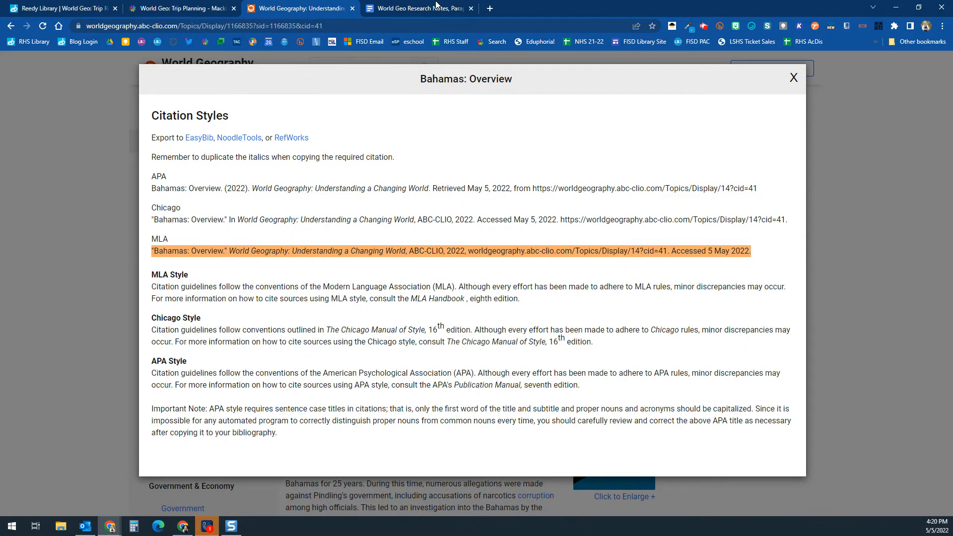
{"action": "left_click", "coordinate": [418, 9]}
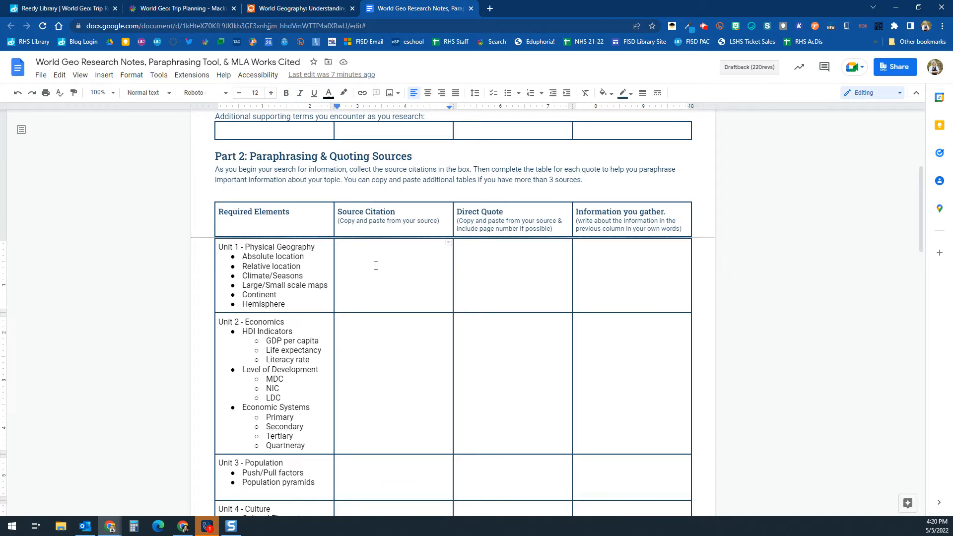
Step: Paste the Bahamas: Overview MLA citation and the 1717–1967 British-colonial quote into Unit 1
{"action": "type", "text": "\"Bahamas: Overview.\" World Geography: Understanding a Changing World, ABC-CLIO, 2022, worldgeography.abc-clio.com/Topics/Display/14?cid=41. Accessed 5 May 2022."}
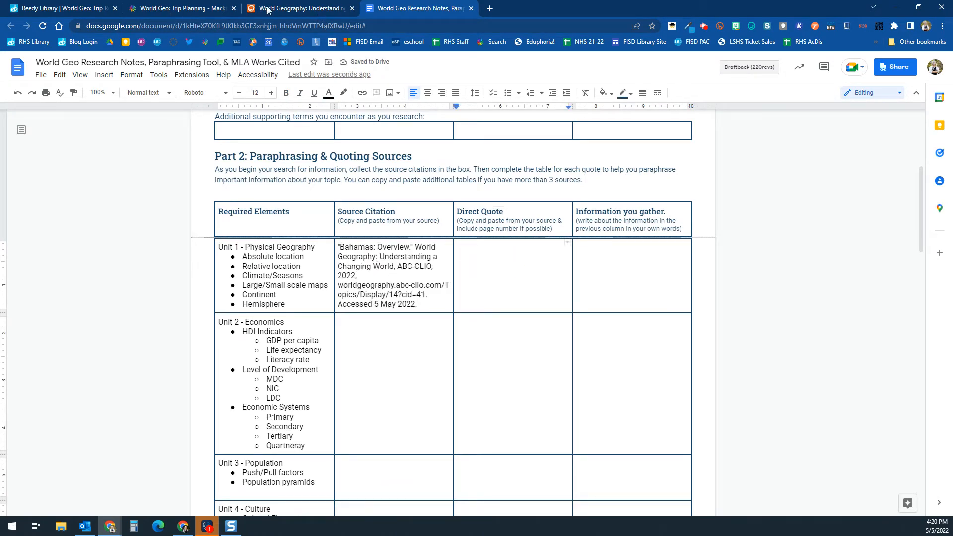
{"action": "left_click", "coordinate": [298, 8]}
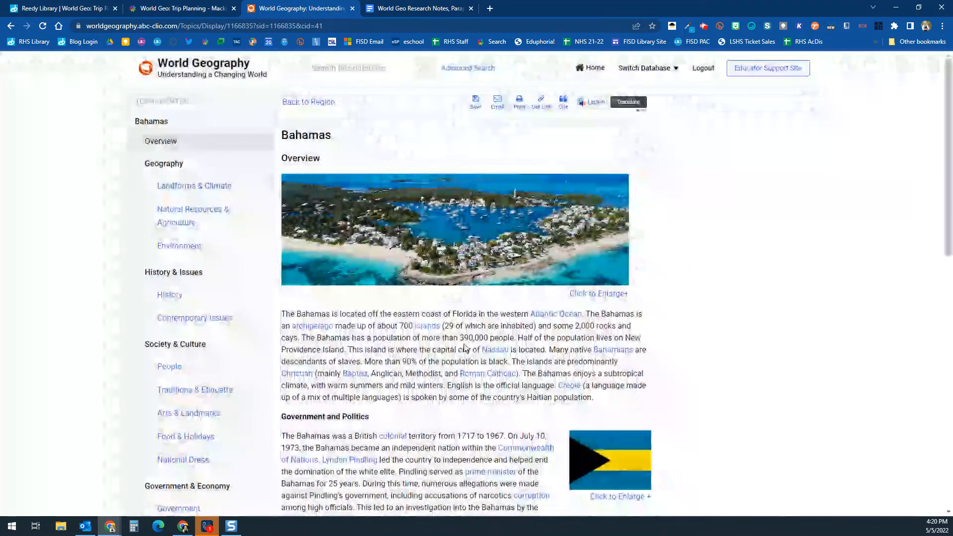
{"action": "scroll", "scroll_direction": "down", "scroll_amount": 3}
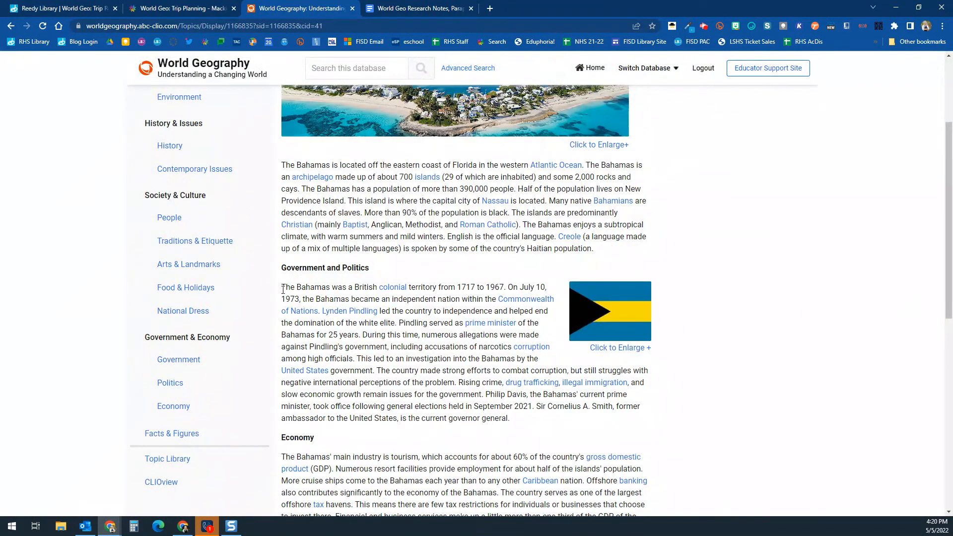
{"action": "left_click_drag", "start_coordinate": [281, 287], "coordinate": [394, 311]}
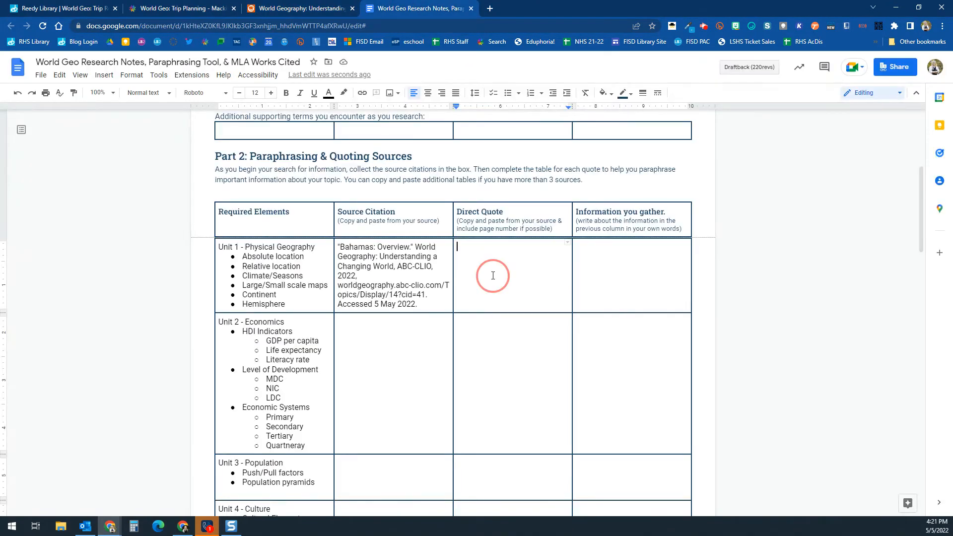
{"action": "type", "text": "The Bahamas was a British colonial territory from 1717 to 1967. On July 10, 1973, the Bahamas became an independent nation within the Commonwealth of Nations. Lynden Pindling led the country to independence and helped end the domination of the white elite."}
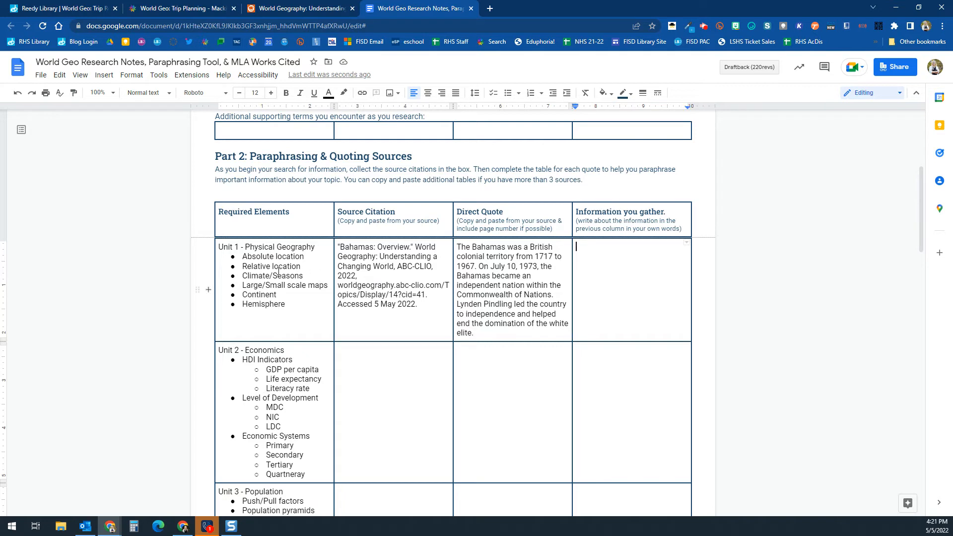
{"action": "mouse_move", "coordinate": [679, 252]}
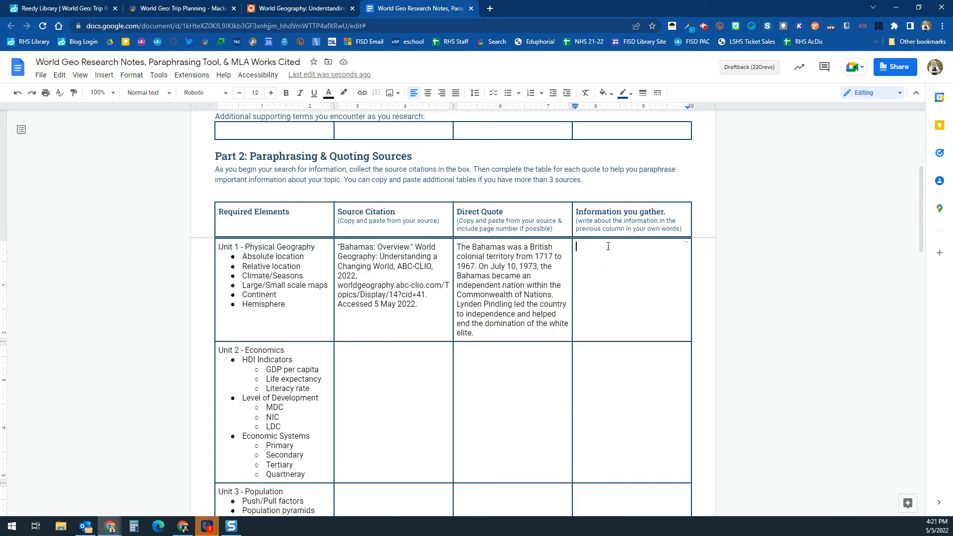
{"action": "left_click", "coordinate": [427, 306]}
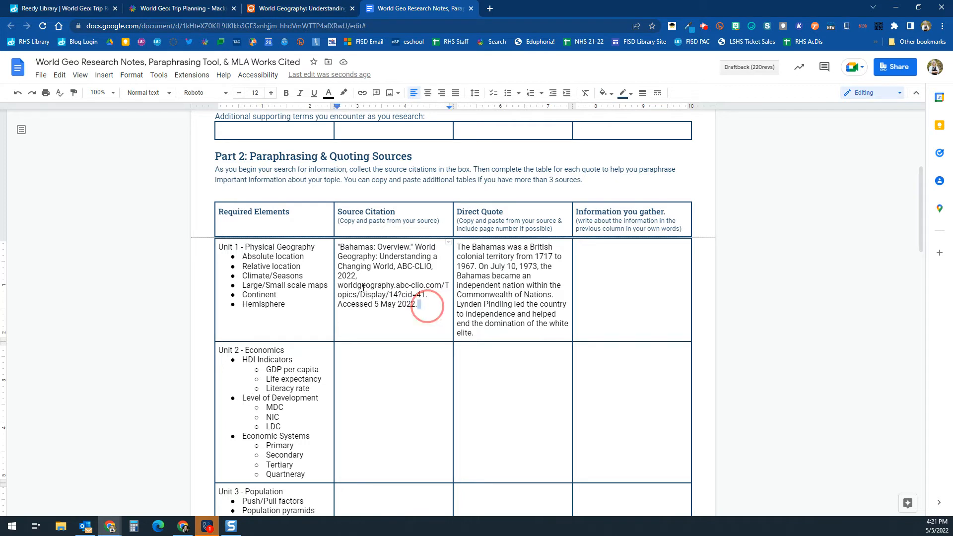
Step: Delete the pasted citation and quote from Unit 1, then scroll to Works Cited
{"action": "left_click_drag", "start_coordinate": [338, 247], "coordinate": [417, 303]}
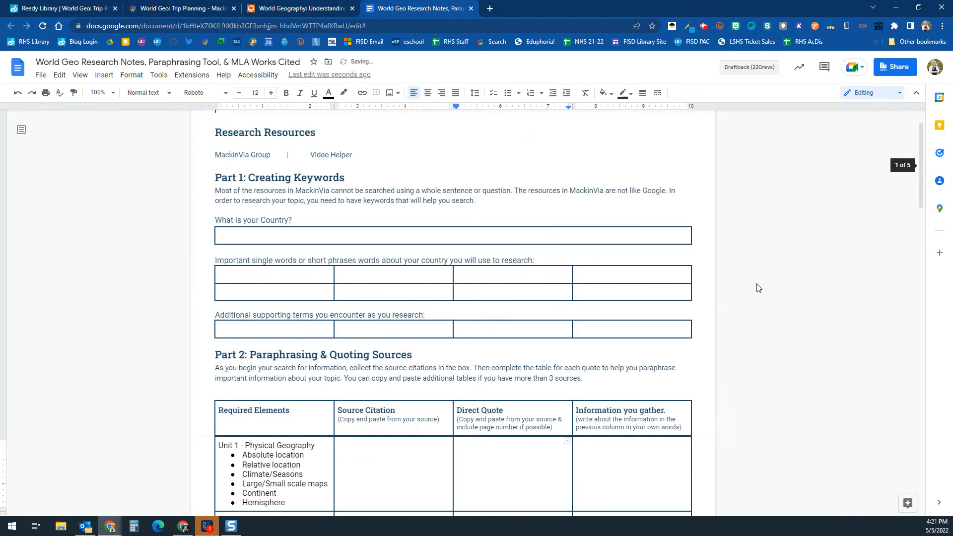
{"action": "scroll", "scroll_direction": "down", "scroll_amount": 3}
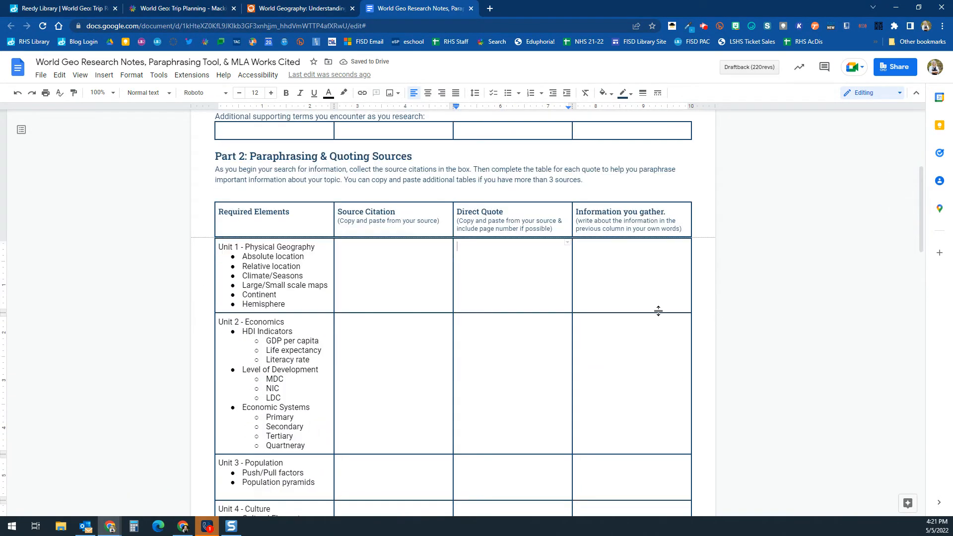
{"action": "scroll", "scroll_direction": "down", "scroll_amount": 3}
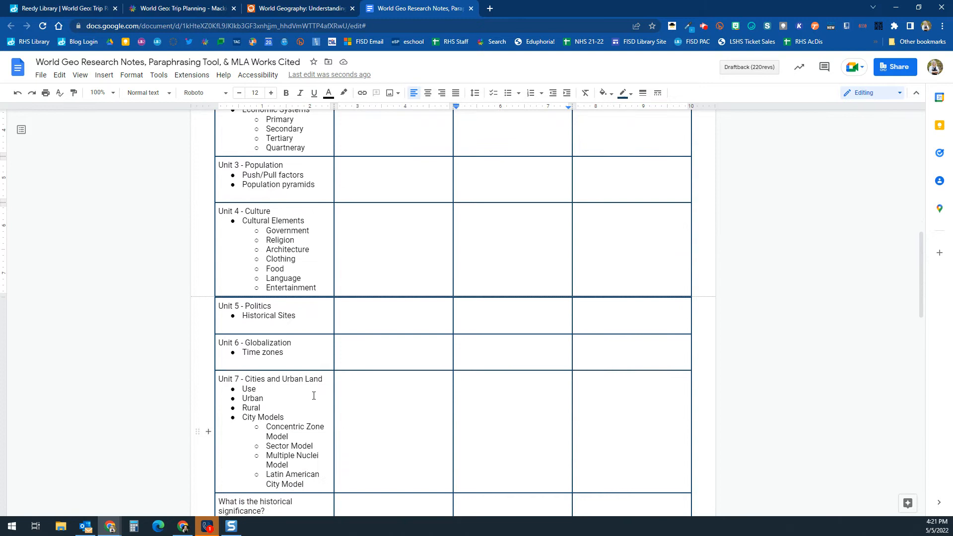
{"action": "scroll", "scroll_direction": "down", "scroll_amount": 3}
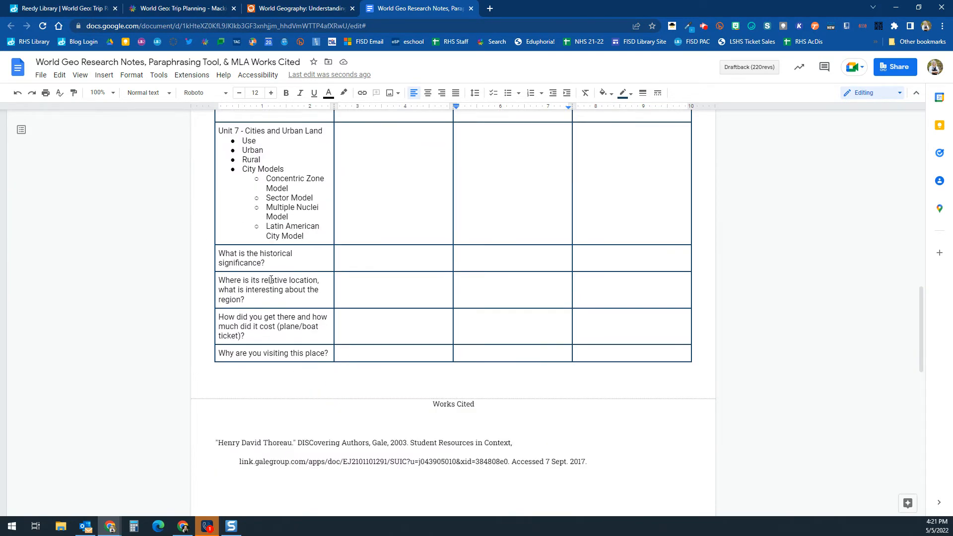
{"action": "scroll", "scroll_direction": "down", "scroll_amount": 3}
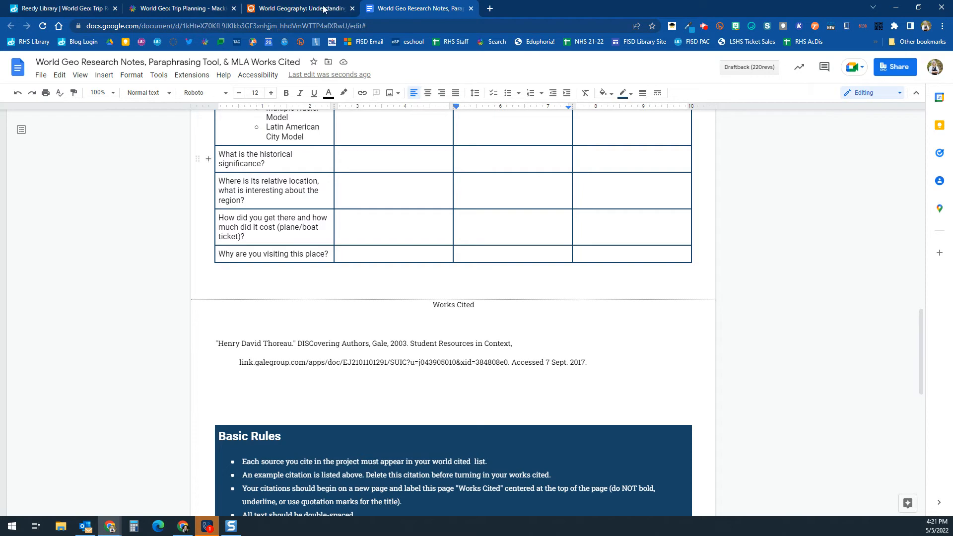
Step: Bring up the Bahamas overview's MLA citation again and return to the notes document
{"action": "left_click", "coordinate": [303, 9]}
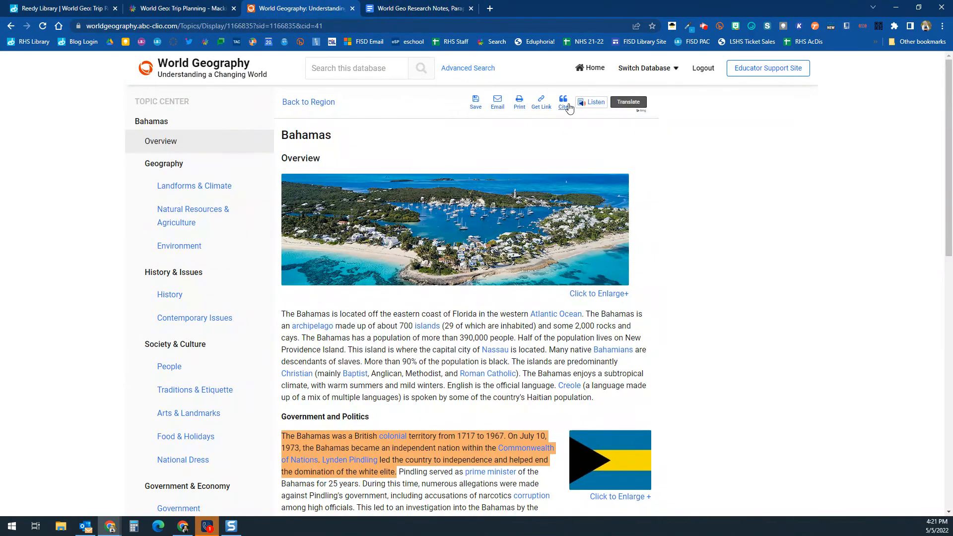
{"action": "left_click", "coordinate": [563, 102]}
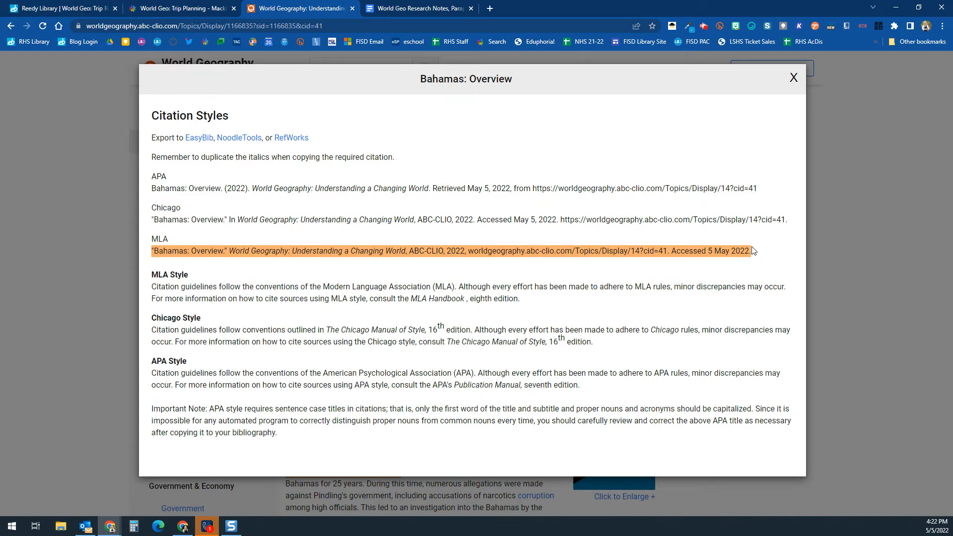
{"action": "mouse_move", "coordinate": [447, 5]}
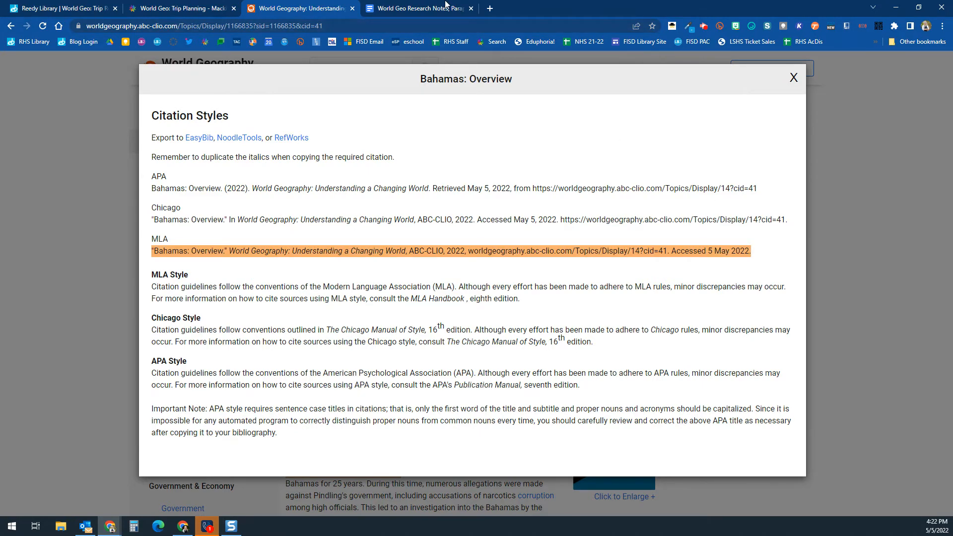
{"action": "left_click", "coordinate": [423, 8]}
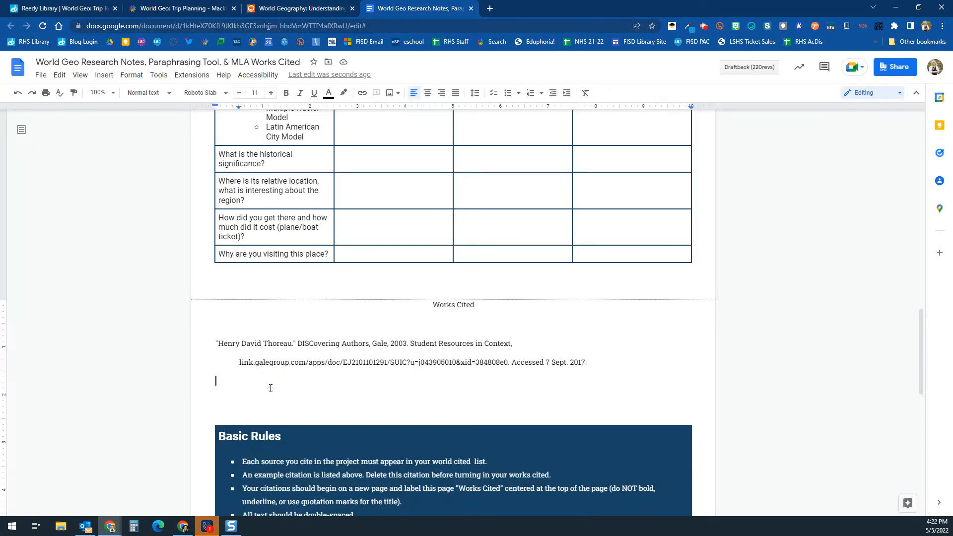
{"action": "type", "text": "\"Bahamas: Overview.\" World Geography: Understanding a Changing World, ABC-CLIO, 2022, worldgeography.abc-clio.com/Topics/Display/14?cid=41. Accessed 5 May 2022."}
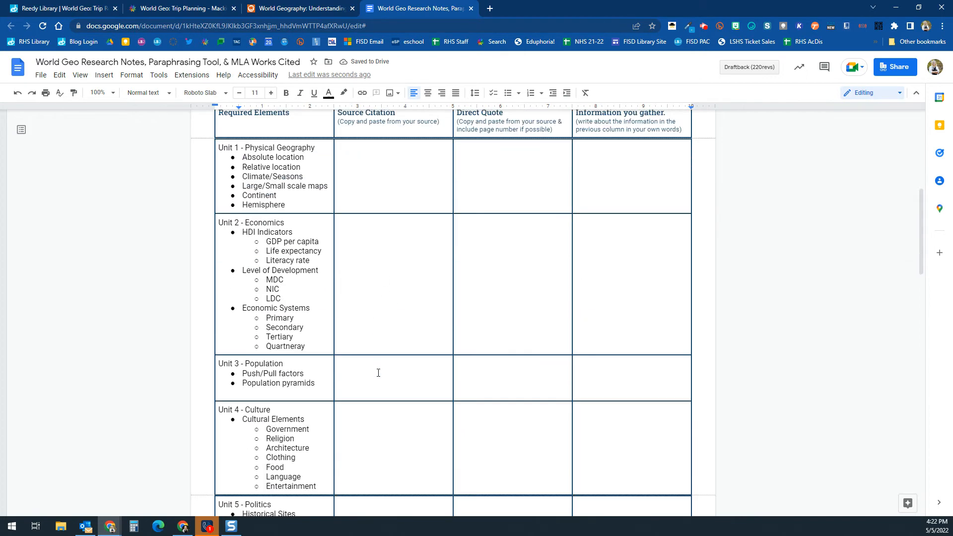
{"action": "scroll", "scroll_direction": "down", "scroll_amount": 3}
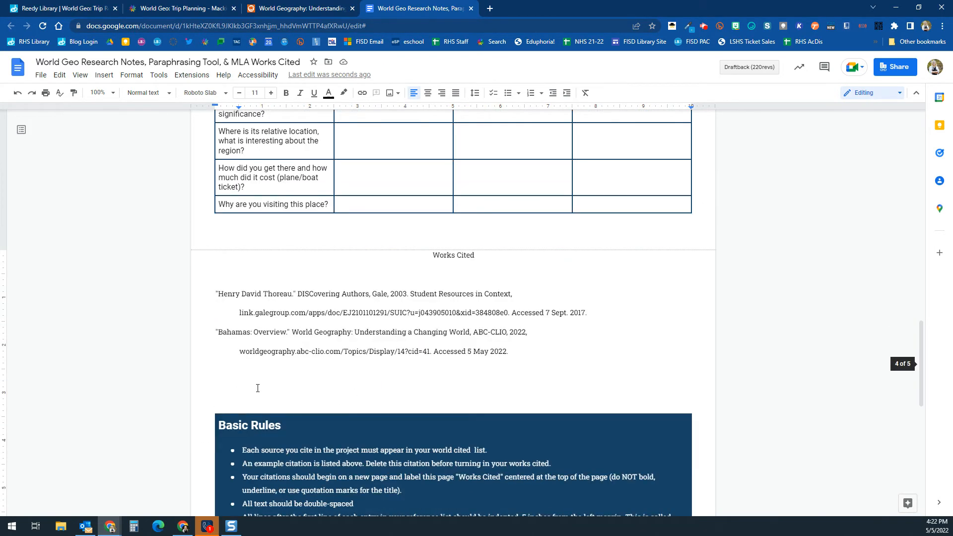
{"action": "scroll", "scroll_direction": "down", "scroll_amount": 3}
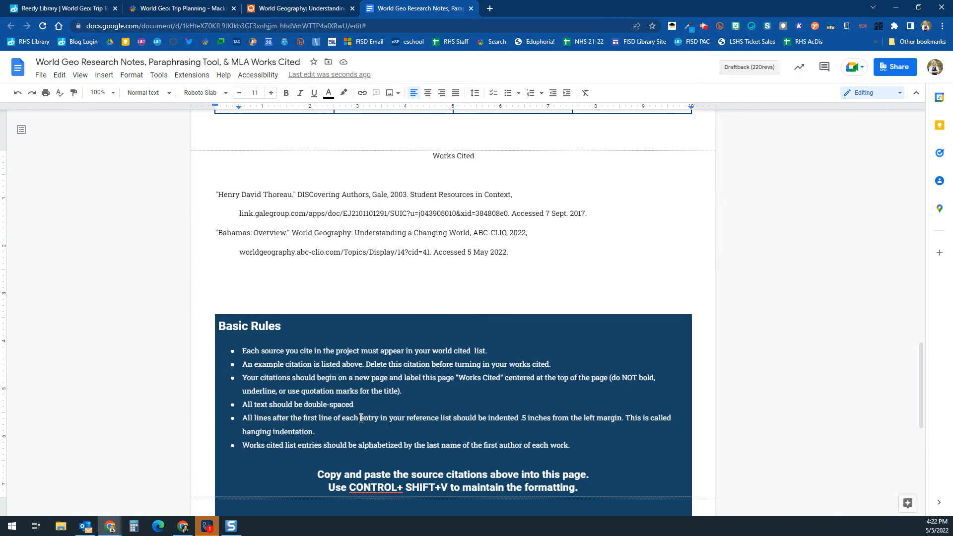
{"action": "mouse_move", "coordinate": [419, 459]}
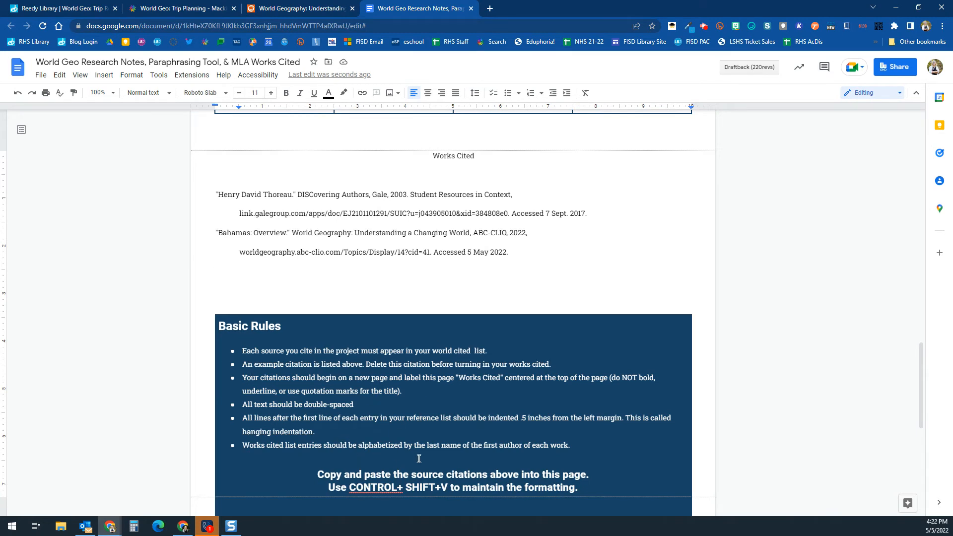
{"action": "mouse_move", "coordinate": [353, 426]}
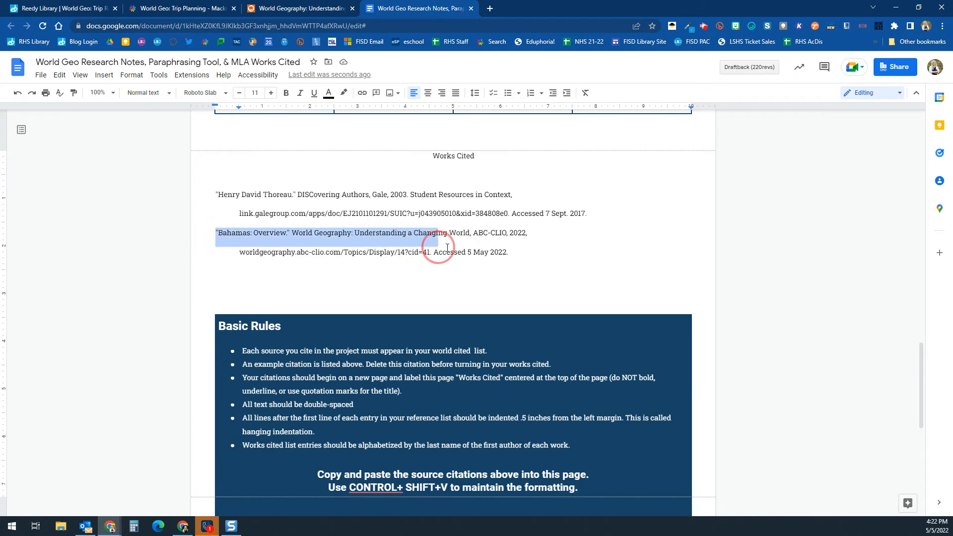
{"action": "key", "text": "Delete"}
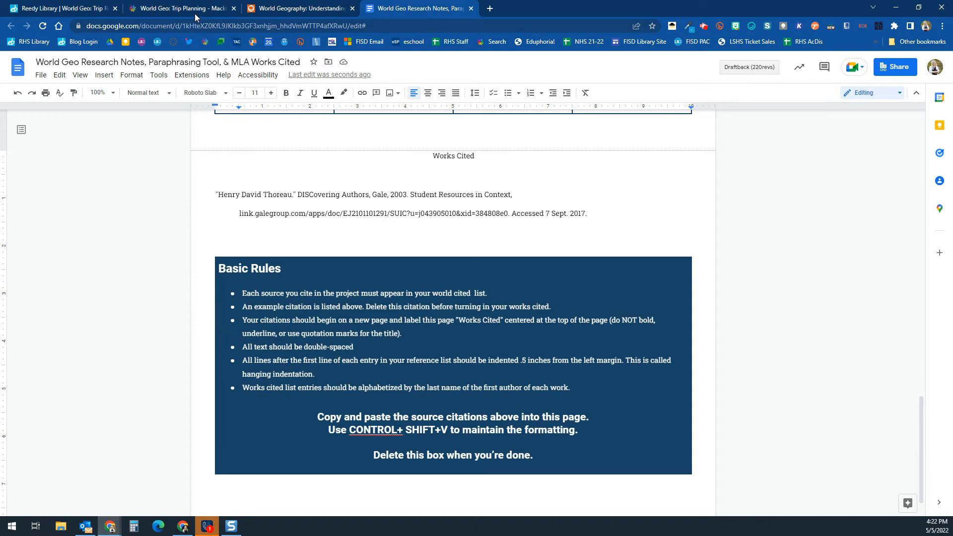
{"action": "left_click", "coordinate": [180, 9]}
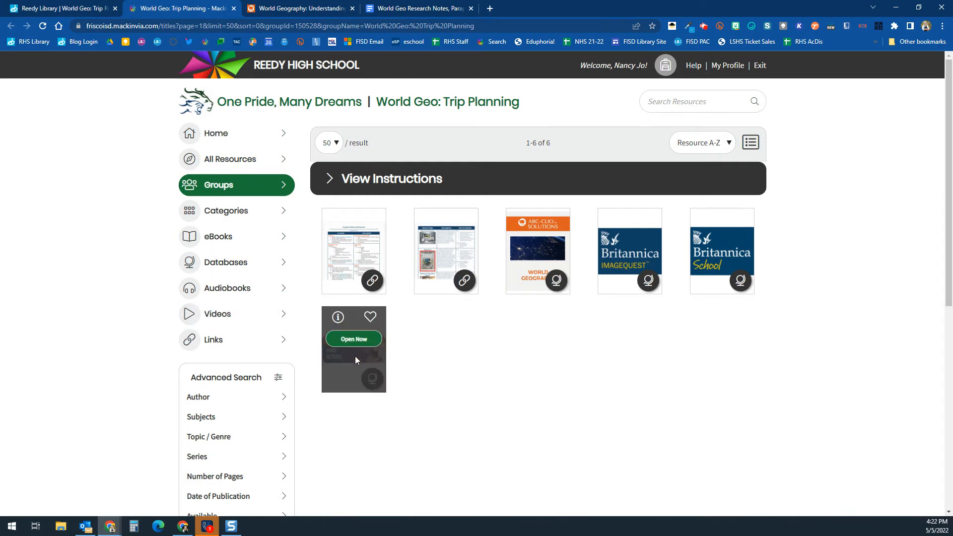
{"action": "mouse_move", "coordinate": [556, 249]}
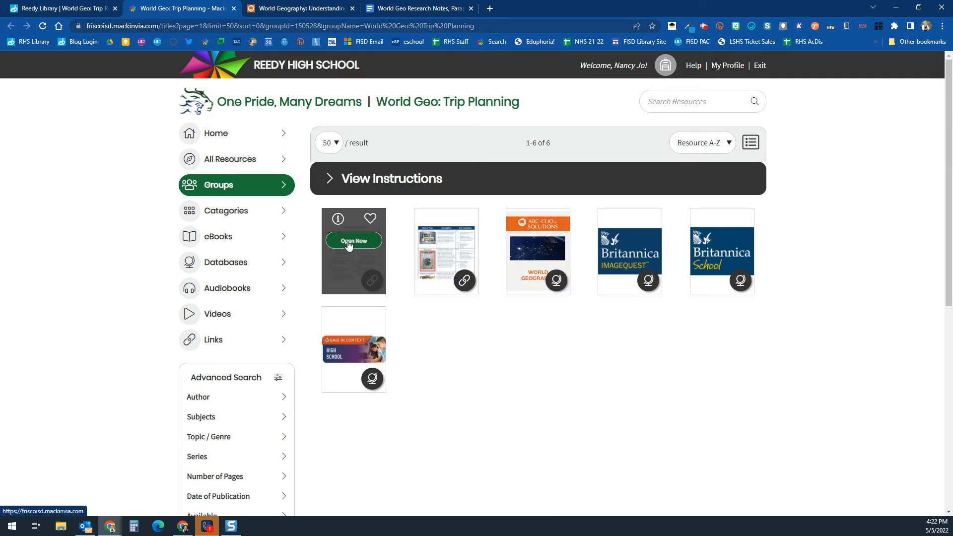
{"action": "mouse_move", "coordinate": [463, 408]}
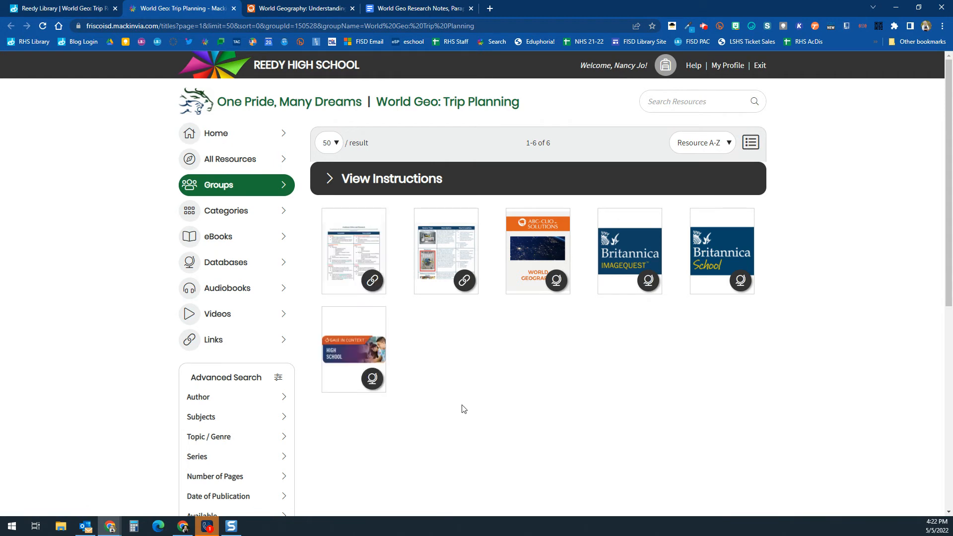
{"action": "mouse_move", "coordinate": [459, 387]}
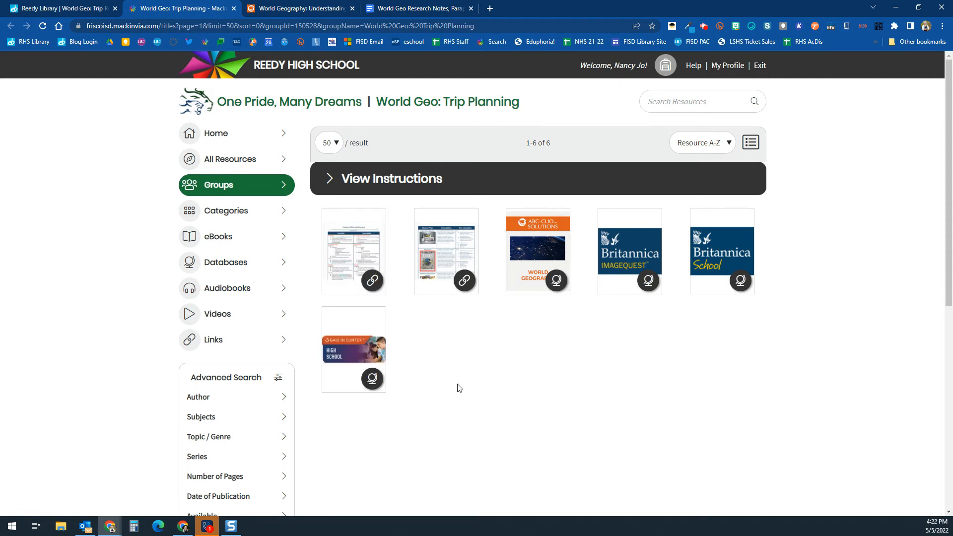
{"action": "mouse_move", "coordinate": [444, 263]}
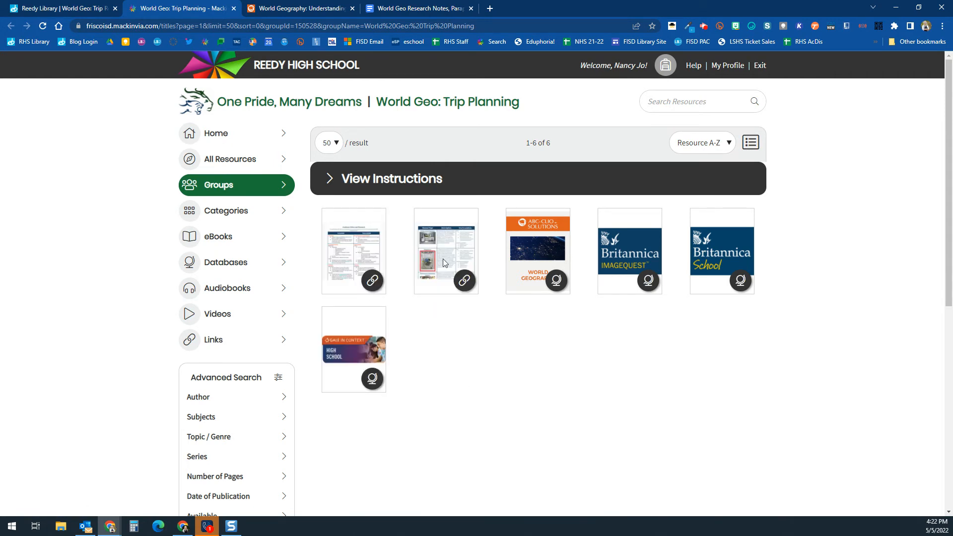
{"action": "mouse_move", "coordinate": [501, 418]}
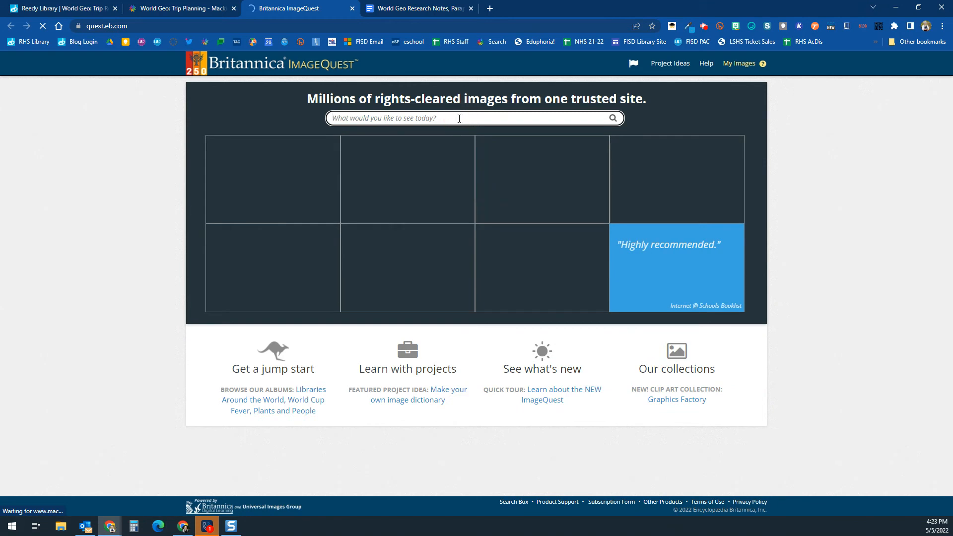
Step: Search ImageQuest for 'baha' and open the Map of the Bahamas details
{"action": "type", "text": "bahamas map"}
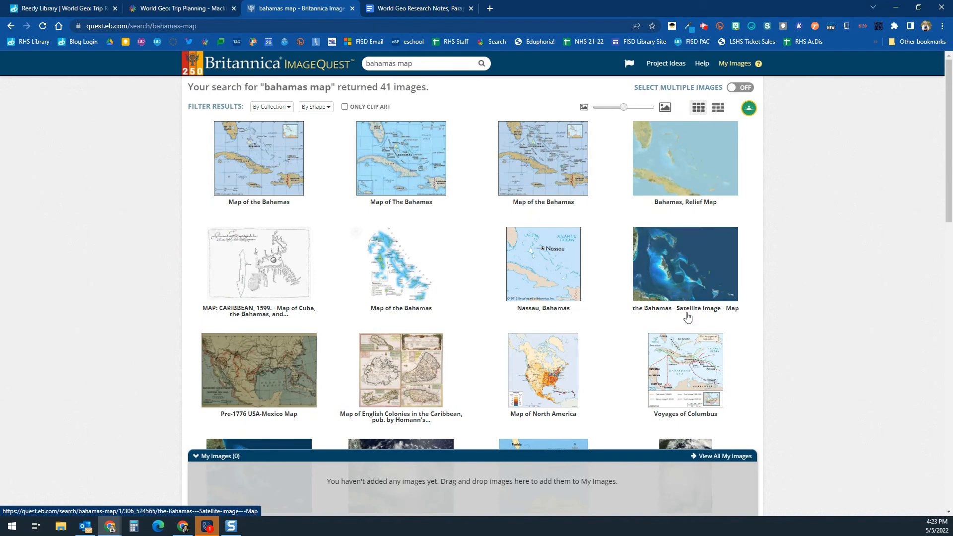
{"action": "scroll", "scroll_direction": "down", "scroll_amount": 3}
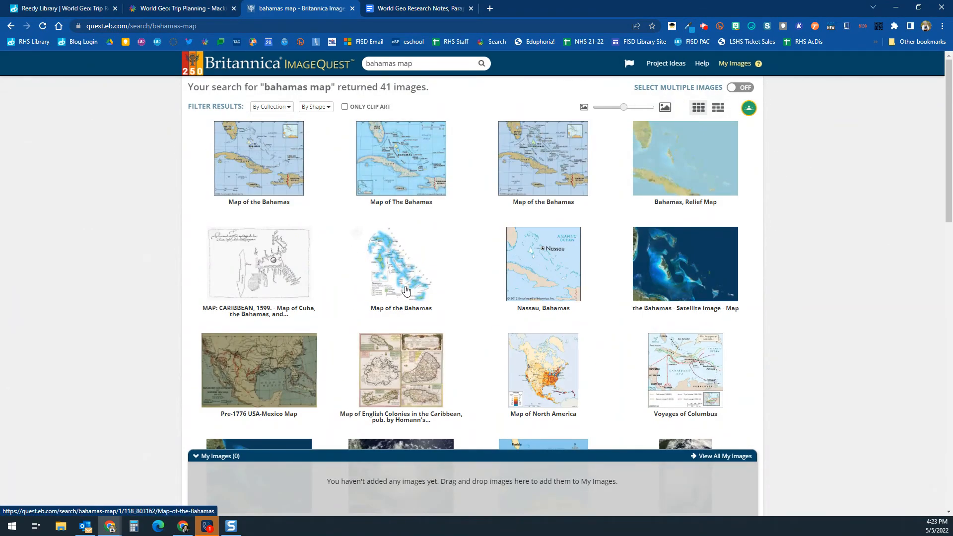
{"action": "left_click", "coordinate": [401, 263]}
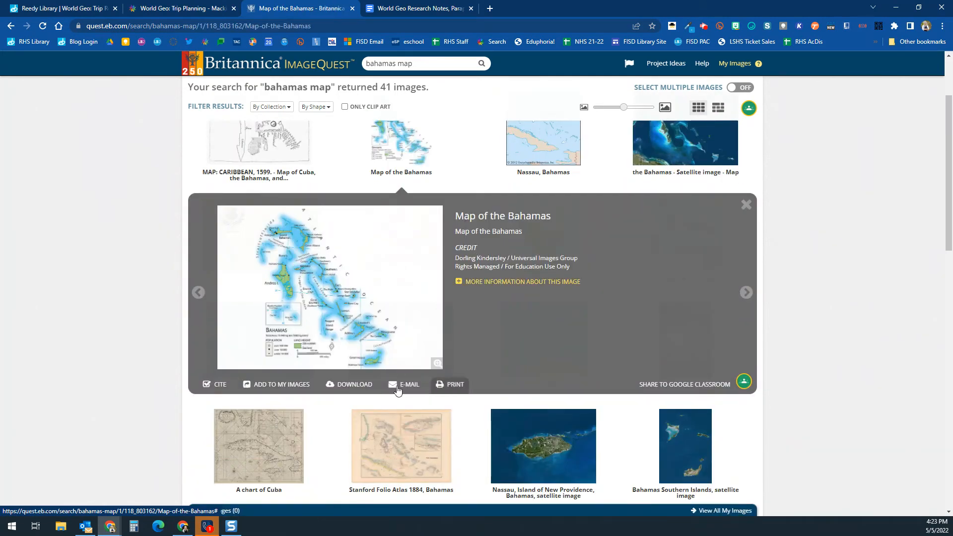
{"action": "mouse_move", "coordinate": [360, 388]}
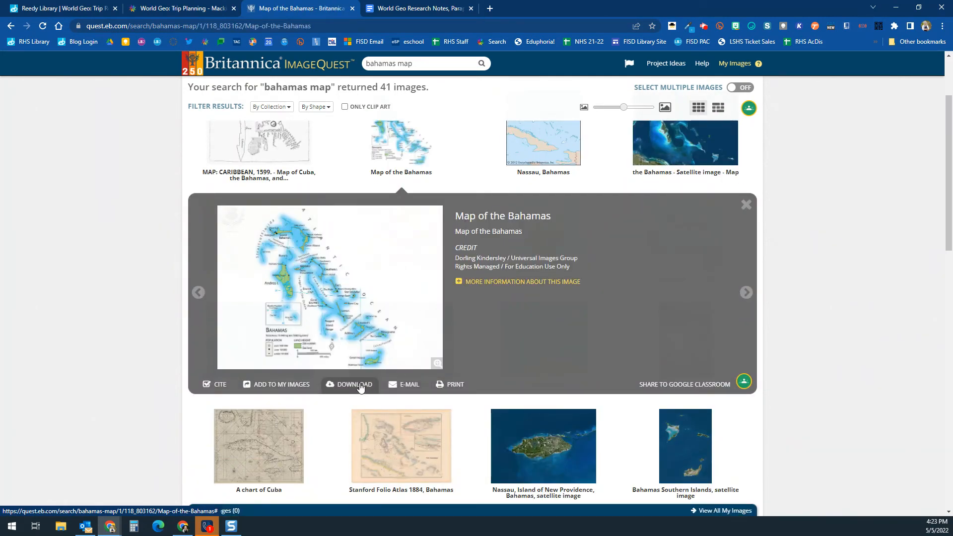
Step: Download the map image to the computer and select its MLA citation
{"action": "left_click", "coordinate": [354, 384]}
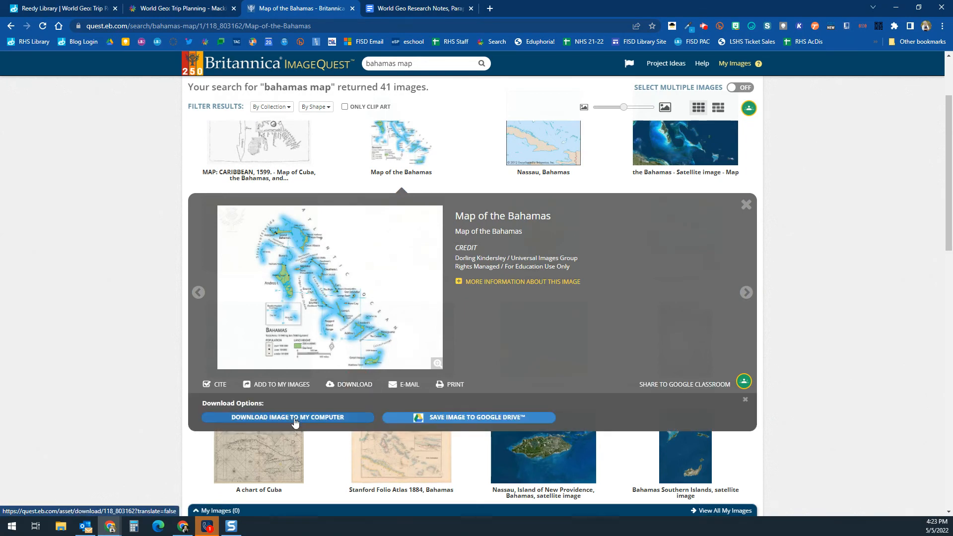
{"action": "left_click", "coordinate": [288, 417]}
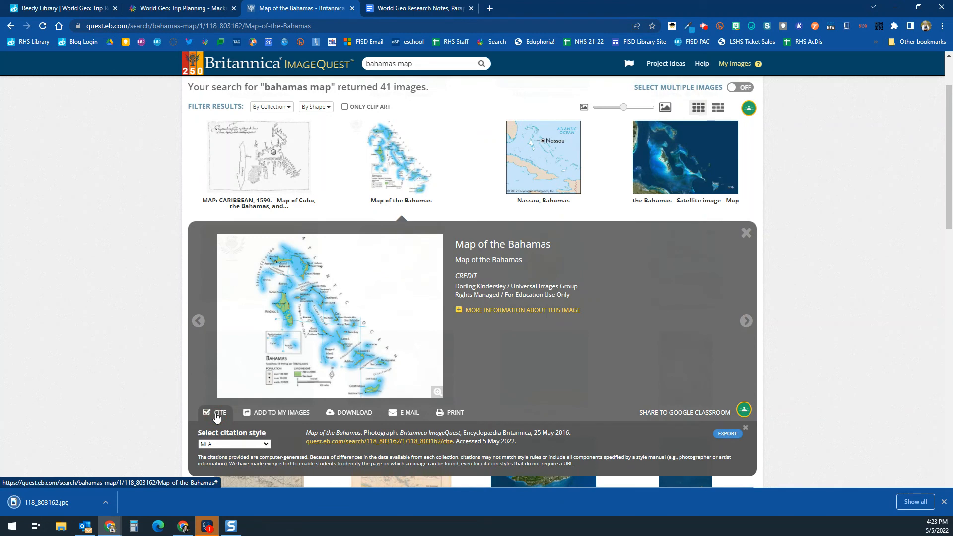
{"action": "double_click", "coordinate": [510, 441]}
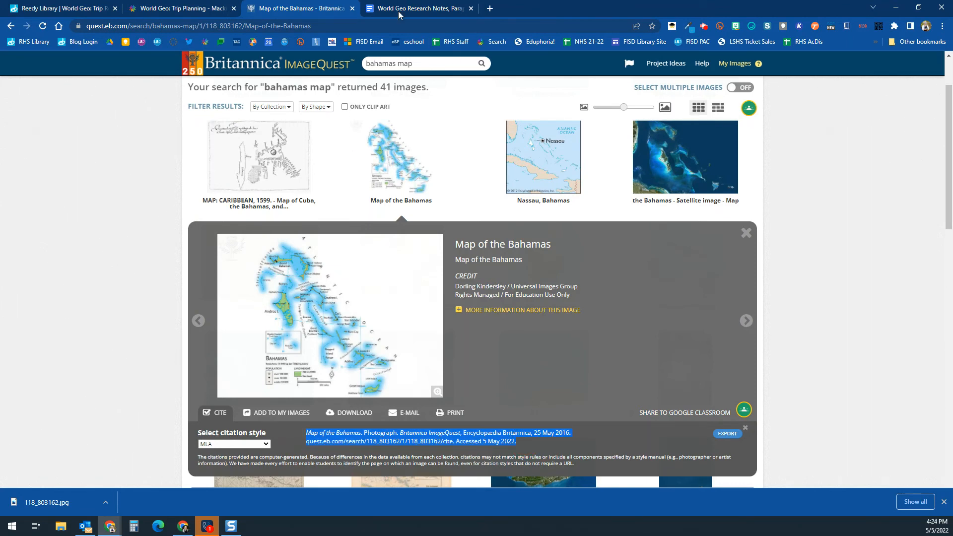
{"action": "left_click", "coordinate": [417, 9]}
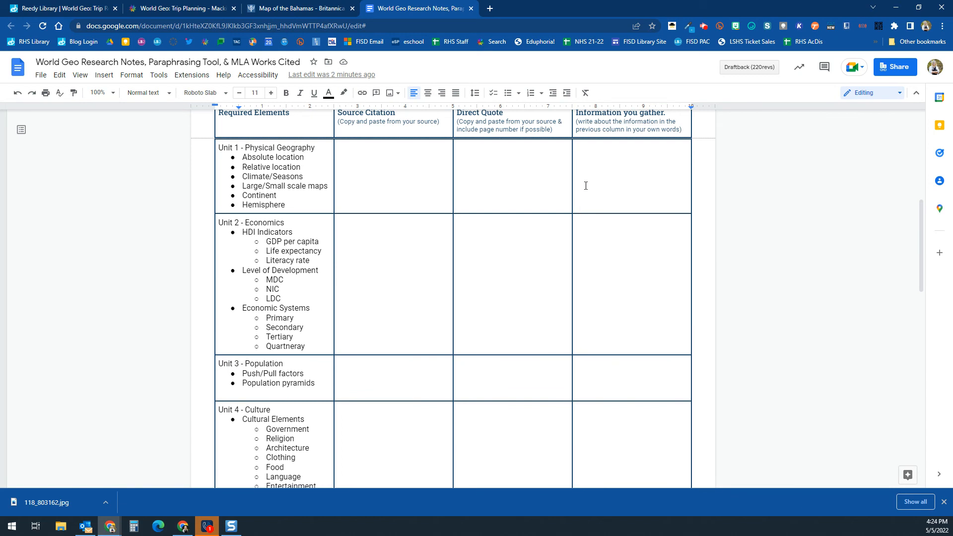
{"action": "mouse_move", "coordinate": [411, 196]}
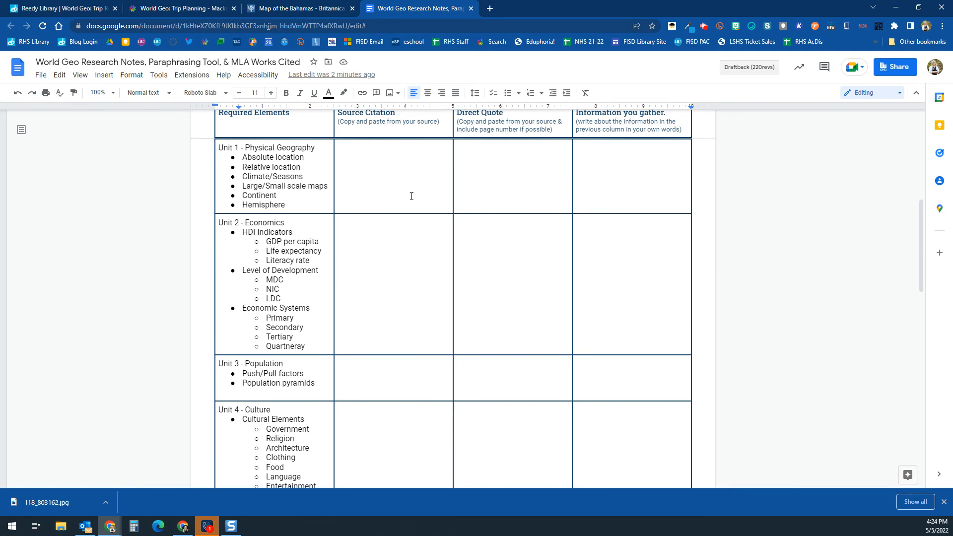
Step: Paste the Map of the Bahamas citation into Unit 1 and upload the map image
{"action": "type", "text": "Map of the Bahamas. Photograph. Britannica ImageQuest, Encyclopædia Britannica, 25 May 2016. quest.eb.com/search/118_803162/1/118_803162/cite. Accessed 5 May 2022."}
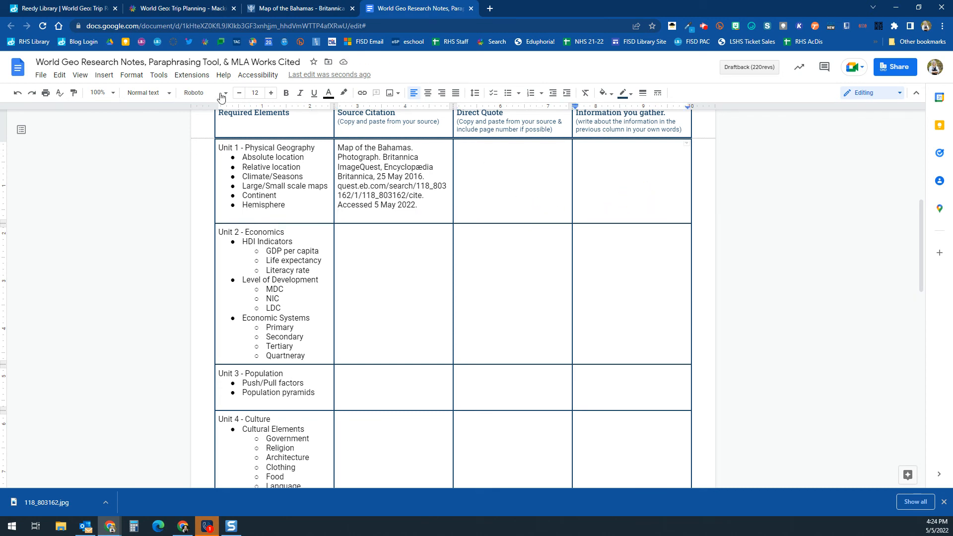
{"action": "left_click", "coordinate": [104, 75]}
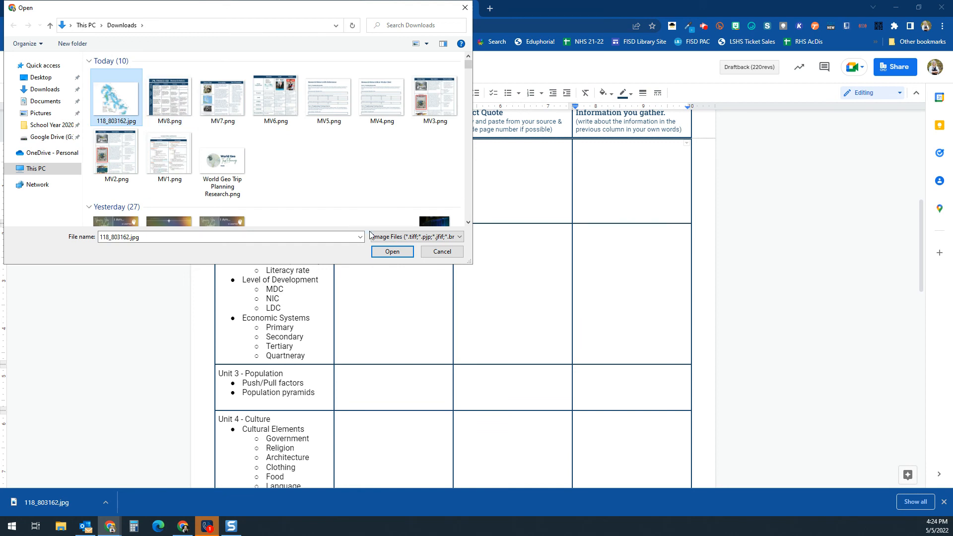
{"action": "left_click", "coordinate": [392, 252]}
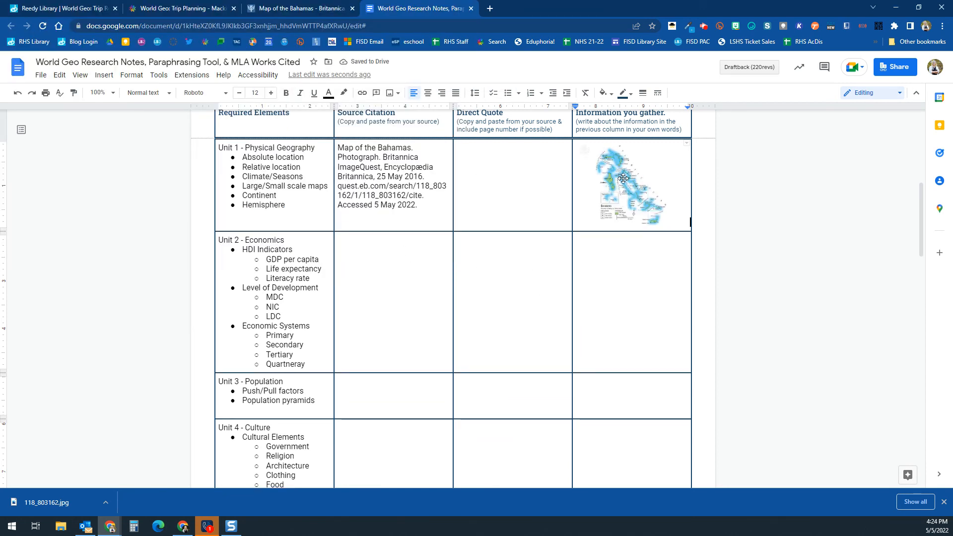
{"action": "mouse_move", "coordinate": [645, 193]}
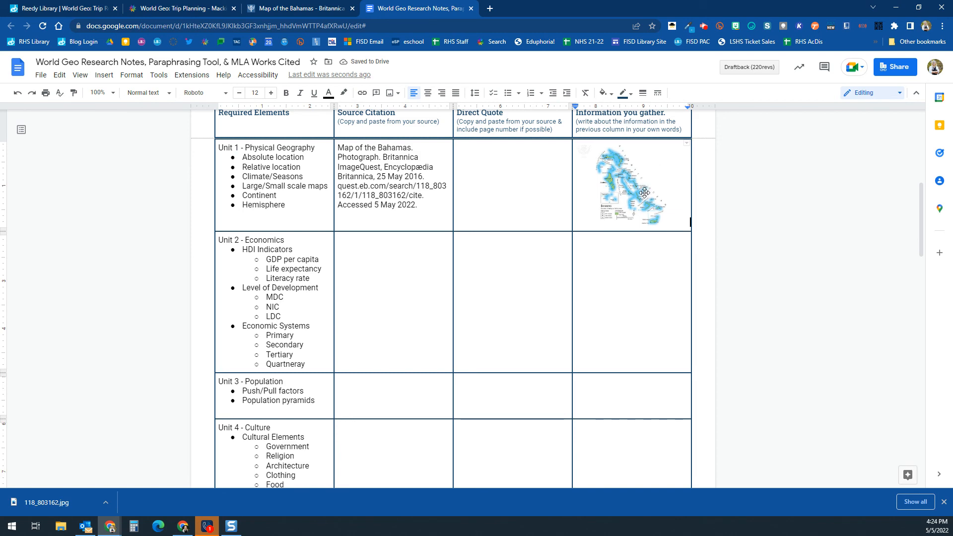
{"action": "scroll", "scroll_direction": "down", "scroll_amount": 3}
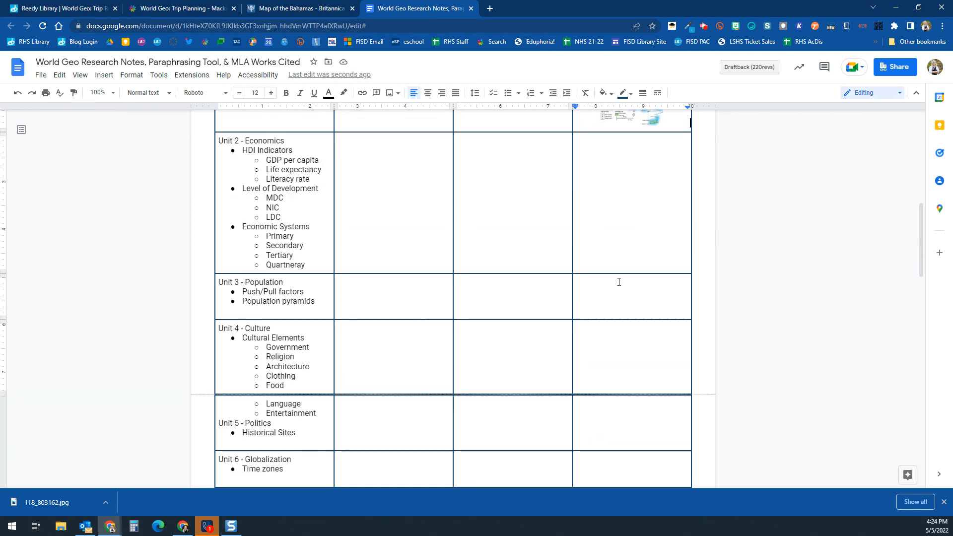
{"action": "scroll", "scroll_direction": "down", "scroll_amount": 3}
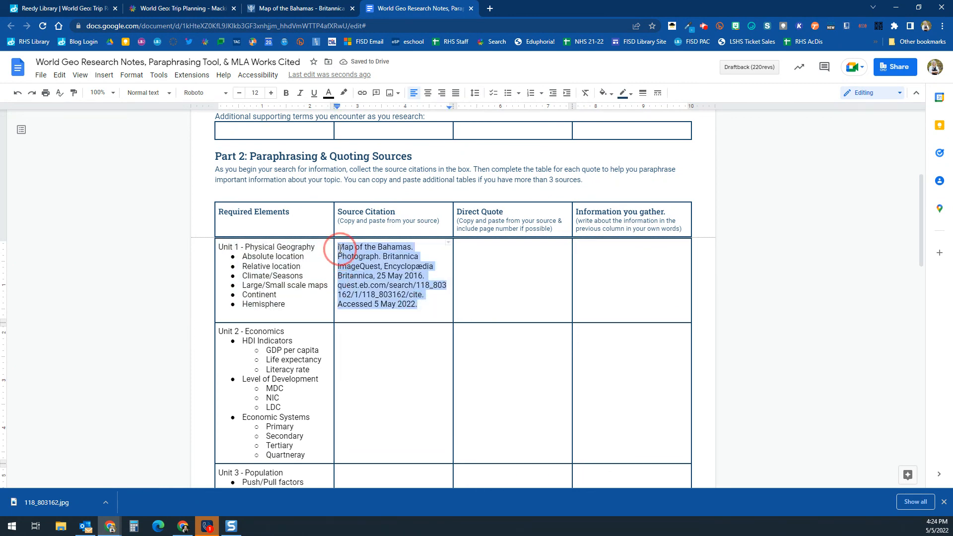
Step: Delete the map citation from Source Citation and scroll to confirm the table is empty
{"action": "key", "text": "Delete"}
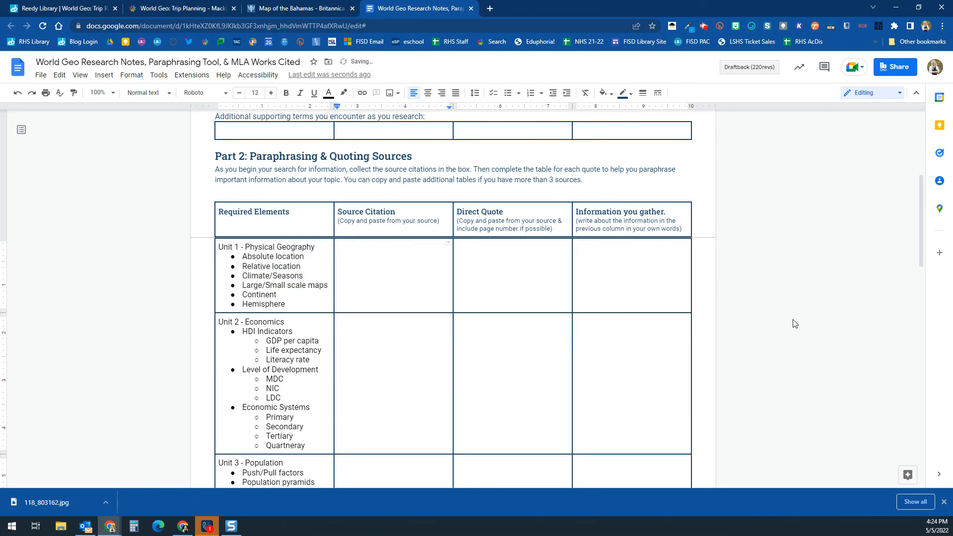
{"action": "scroll", "scroll_direction": "down", "scroll_amount": 3}
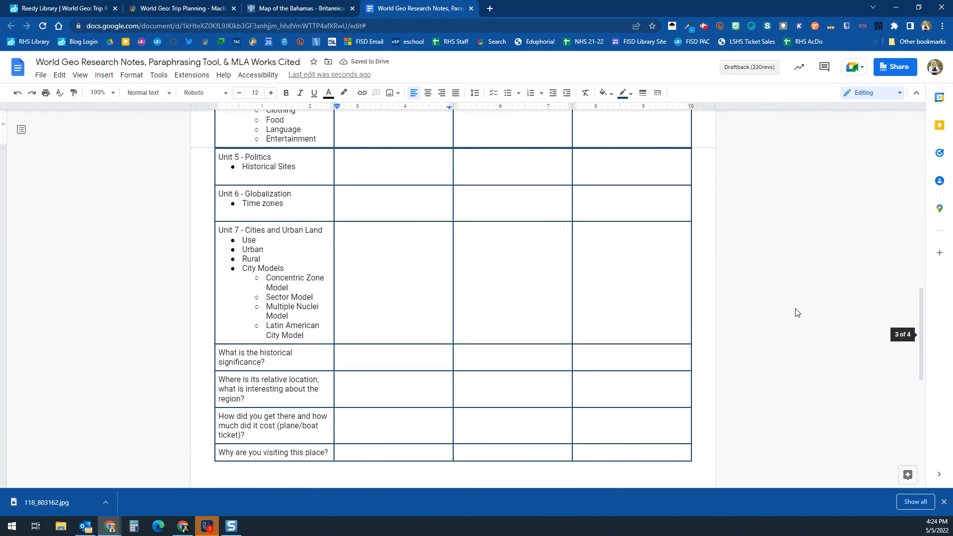
{"action": "scroll", "scroll_direction": "down", "scroll_amount": 3}
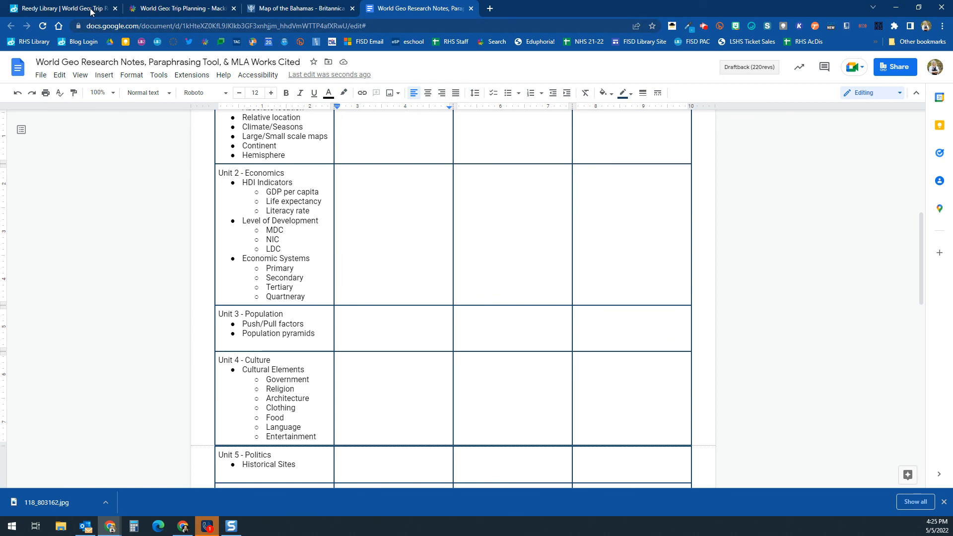
{"action": "mouse_move", "coordinate": [89, 10]}
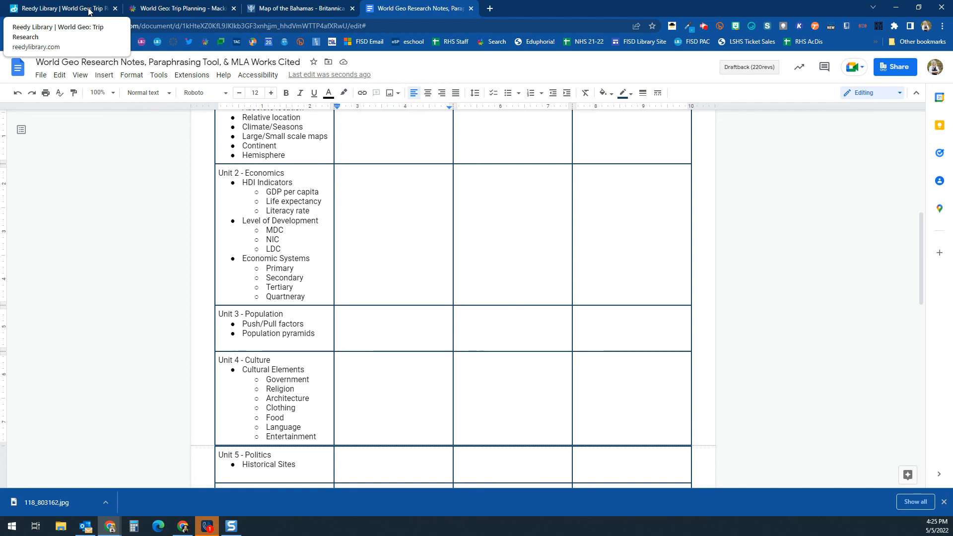